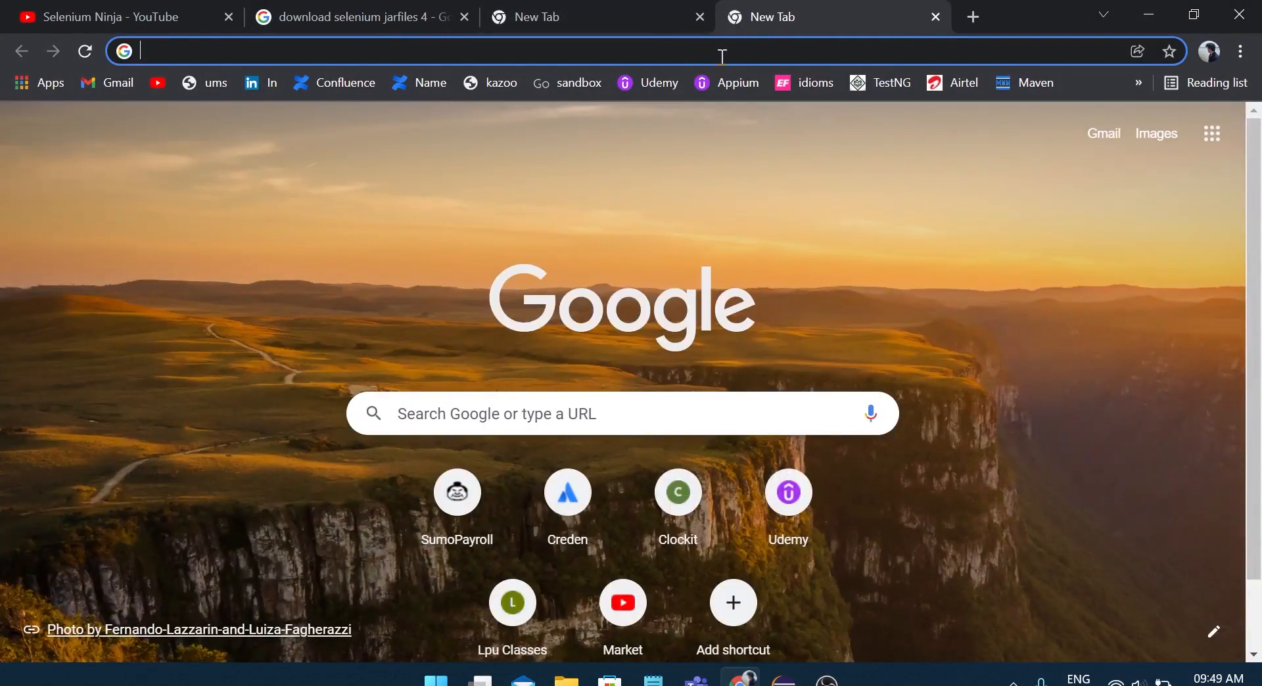
{"action": "mouse_move", "coordinate": [775, 246]}
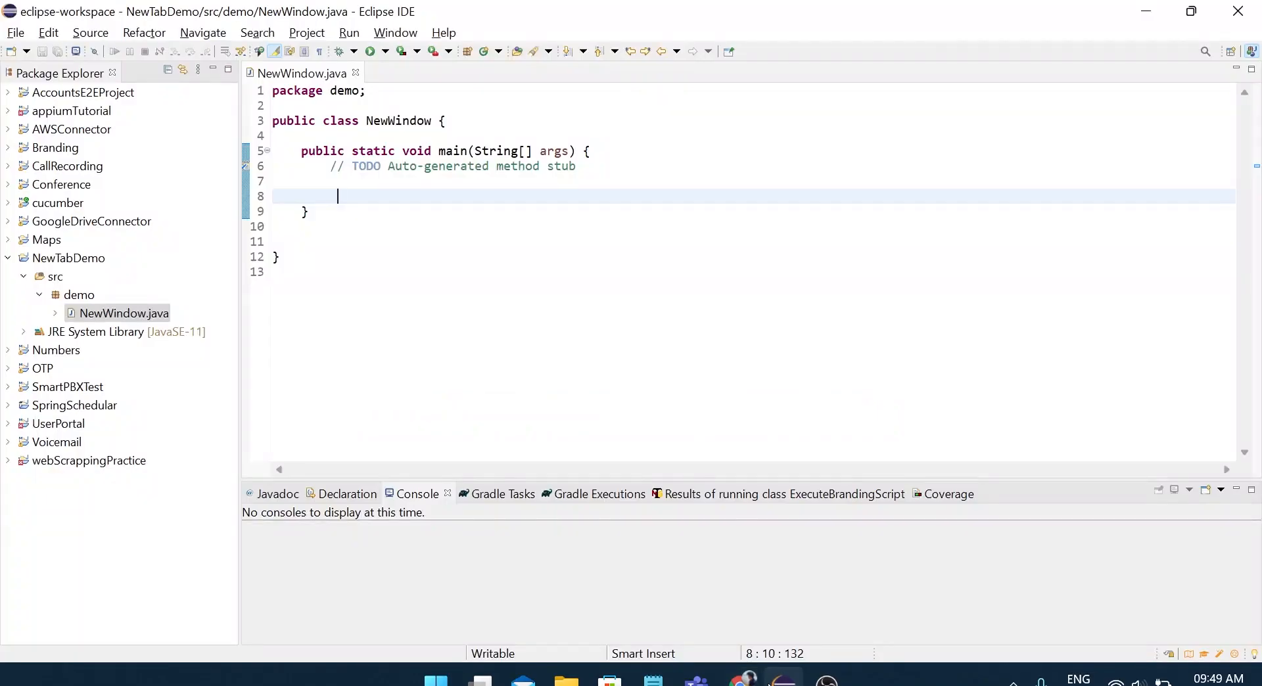
Select the NewTabDemo project and show its NewWindow class with the empty main method
{"action": "left_click", "coordinate": [68, 257]}
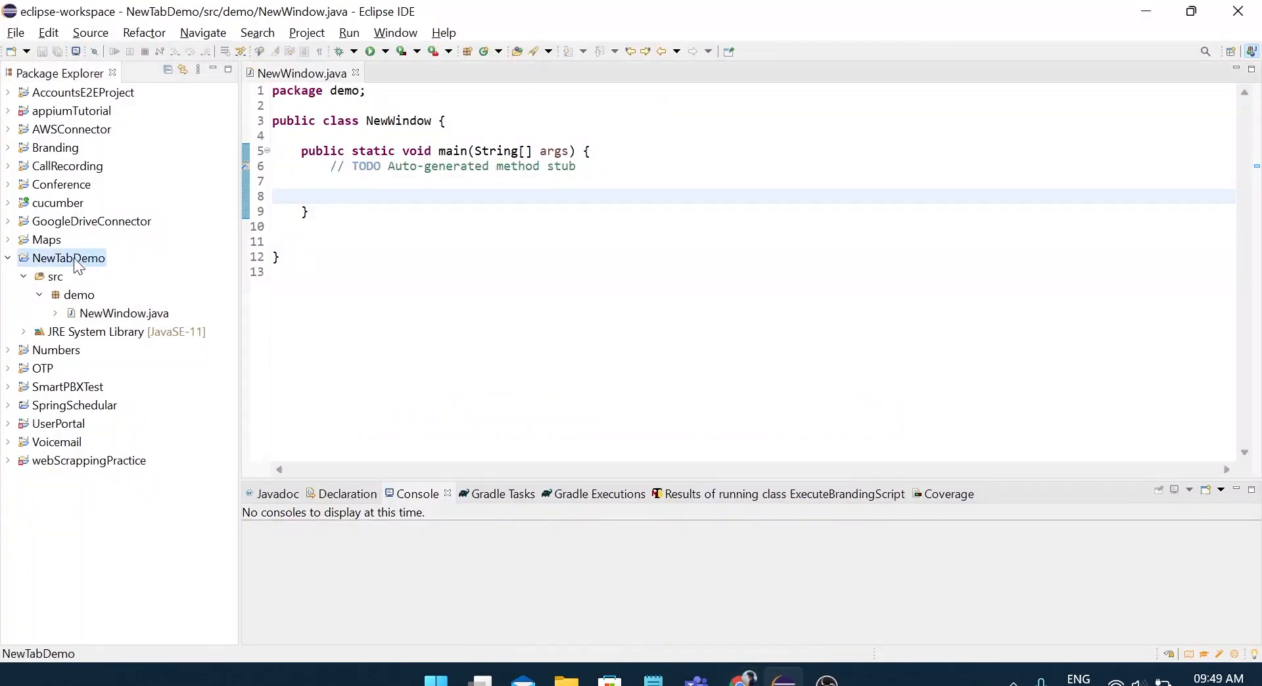
{"action": "left_click", "coordinate": [125, 313]}
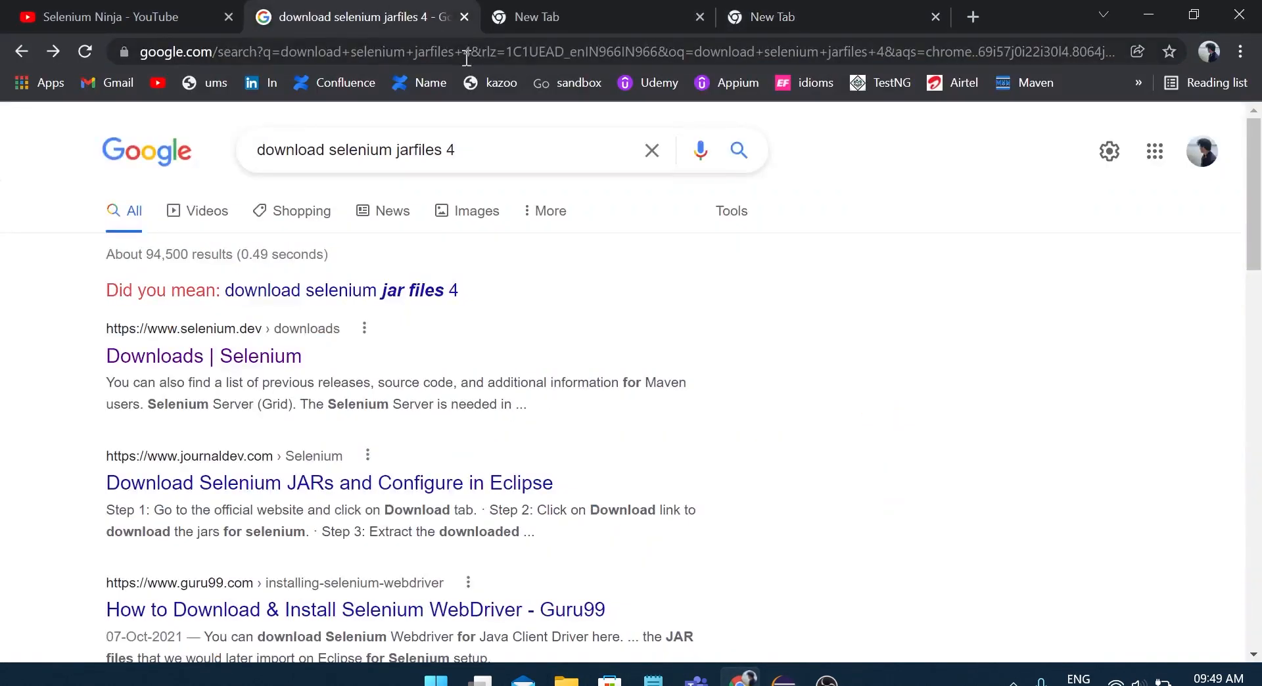
{"action": "mouse_move", "coordinate": [204, 355]}
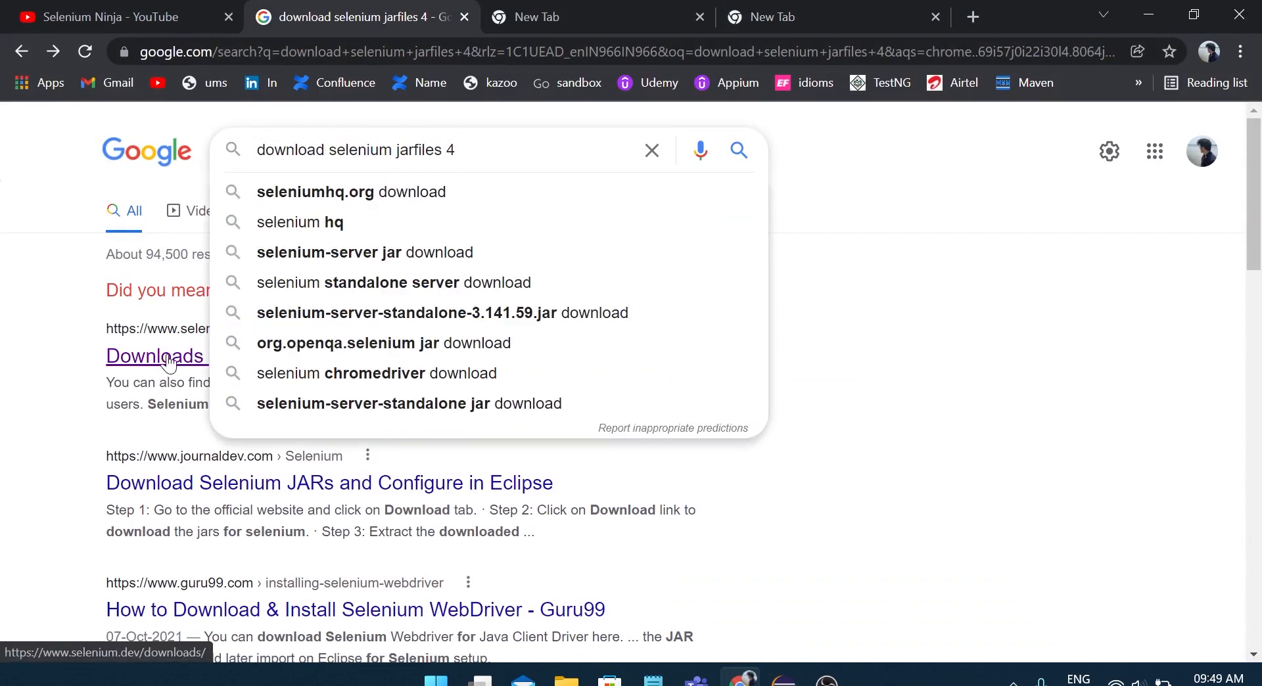
From the Selenium Downloads page, download the Java Stable 4.1.0 client package
{"action": "left_click", "coordinate": [154, 355]}
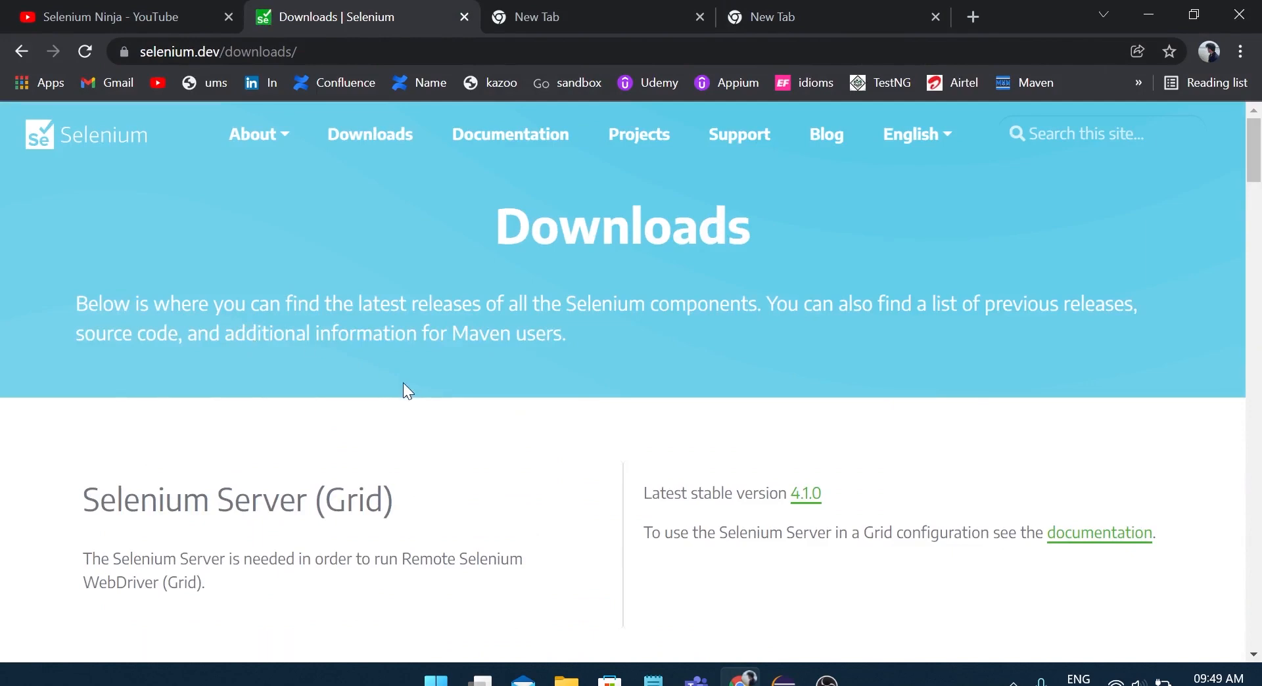
{"action": "left_click", "coordinate": [370, 134]}
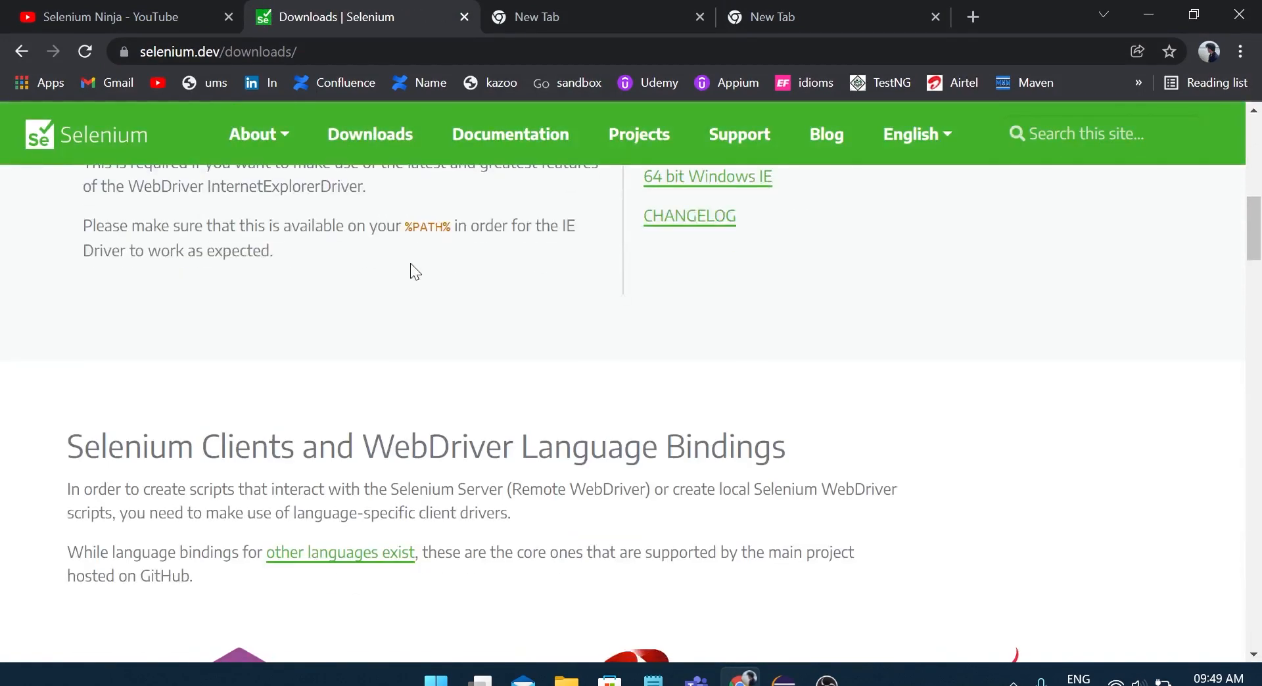
{"action": "scroll", "scroll_direction": "down", "scroll_amount": 3}
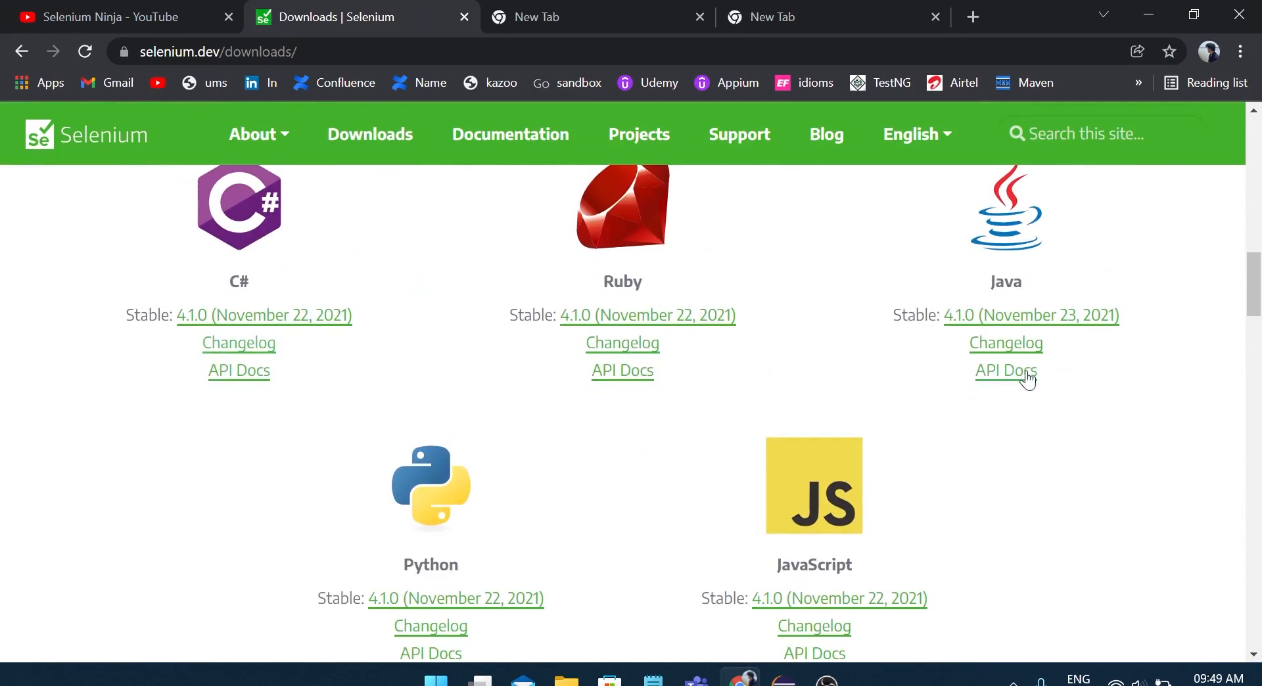
{"action": "mouse_move", "coordinate": [1031, 315]}
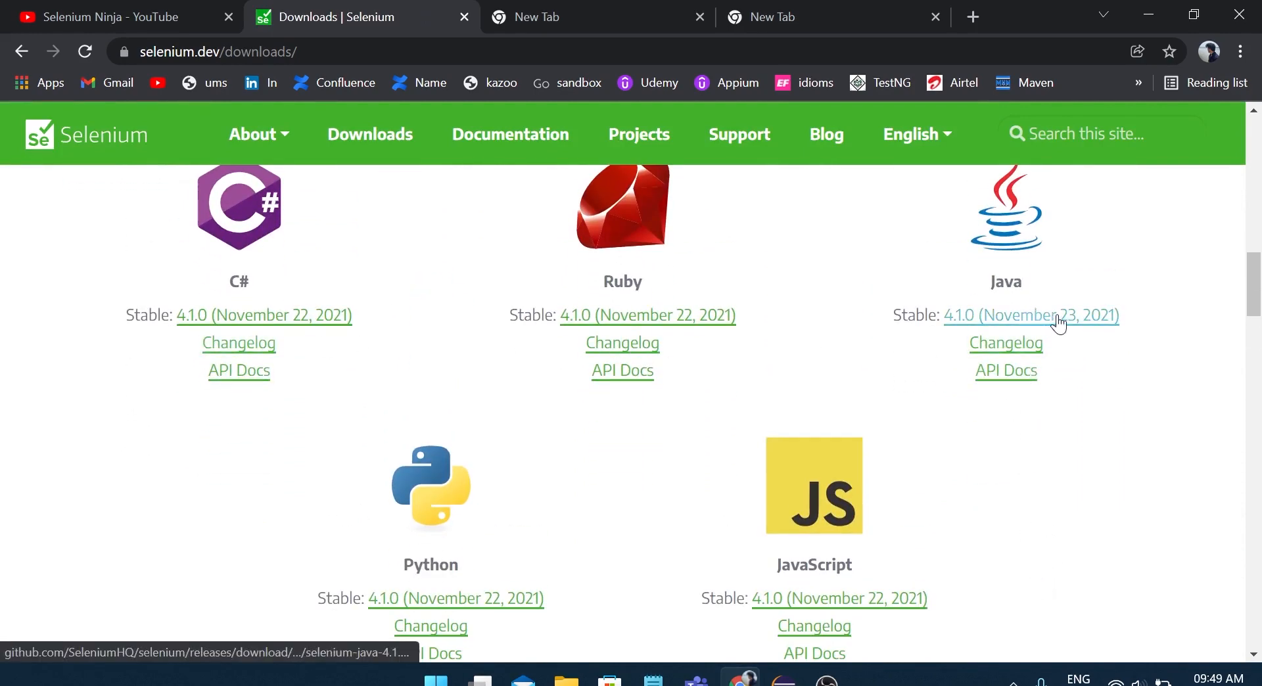
{"action": "mouse_move", "coordinate": [930, 392]}
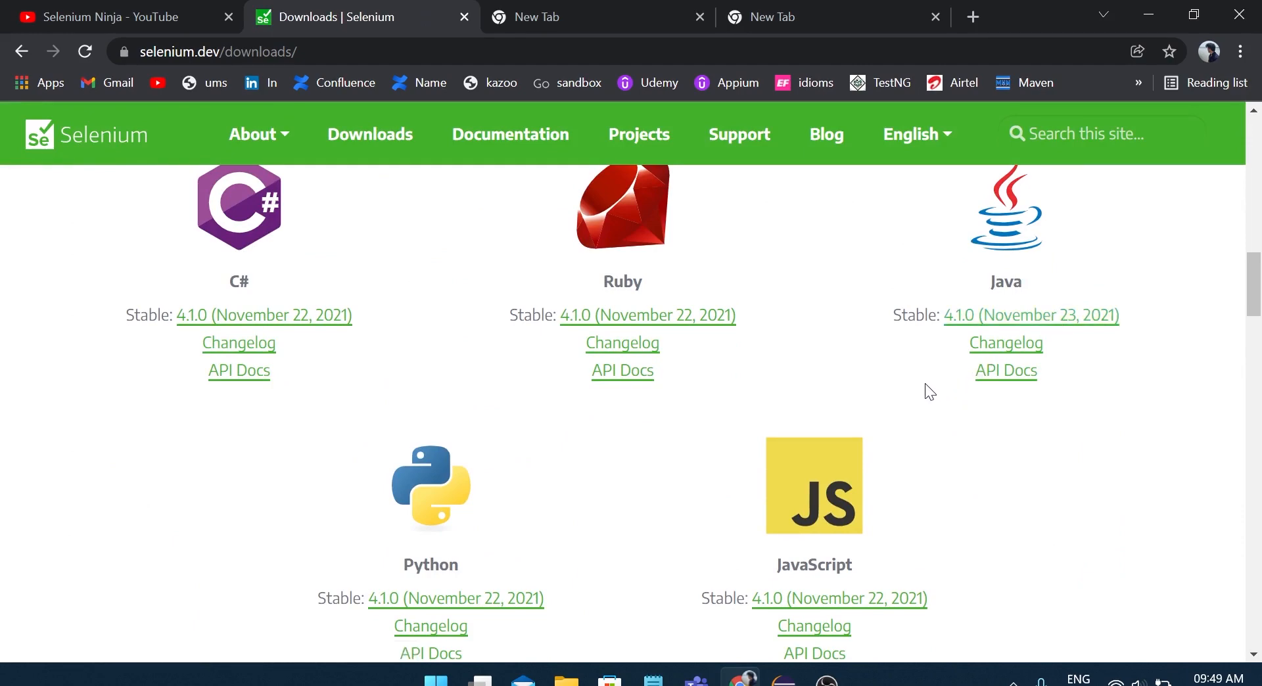
{"action": "mouse_move", "coordinate": [1031, 316]}
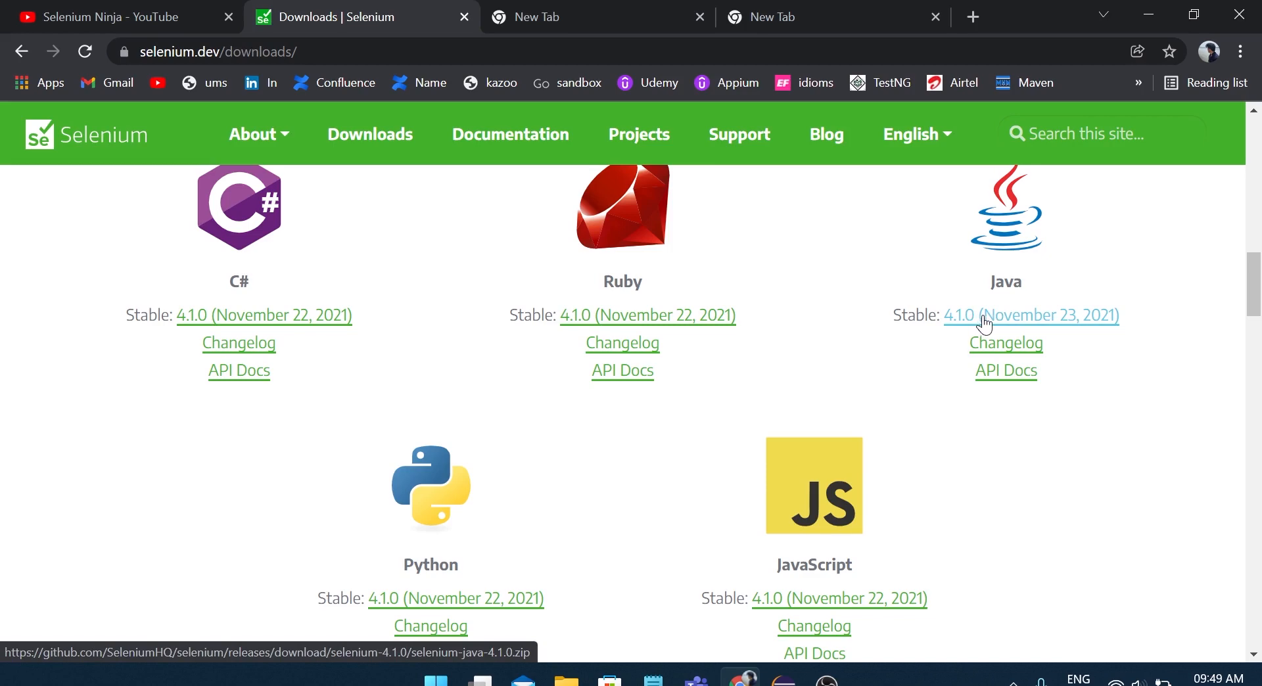
{"action": "left_click", "coordinate": [1030, 314]}
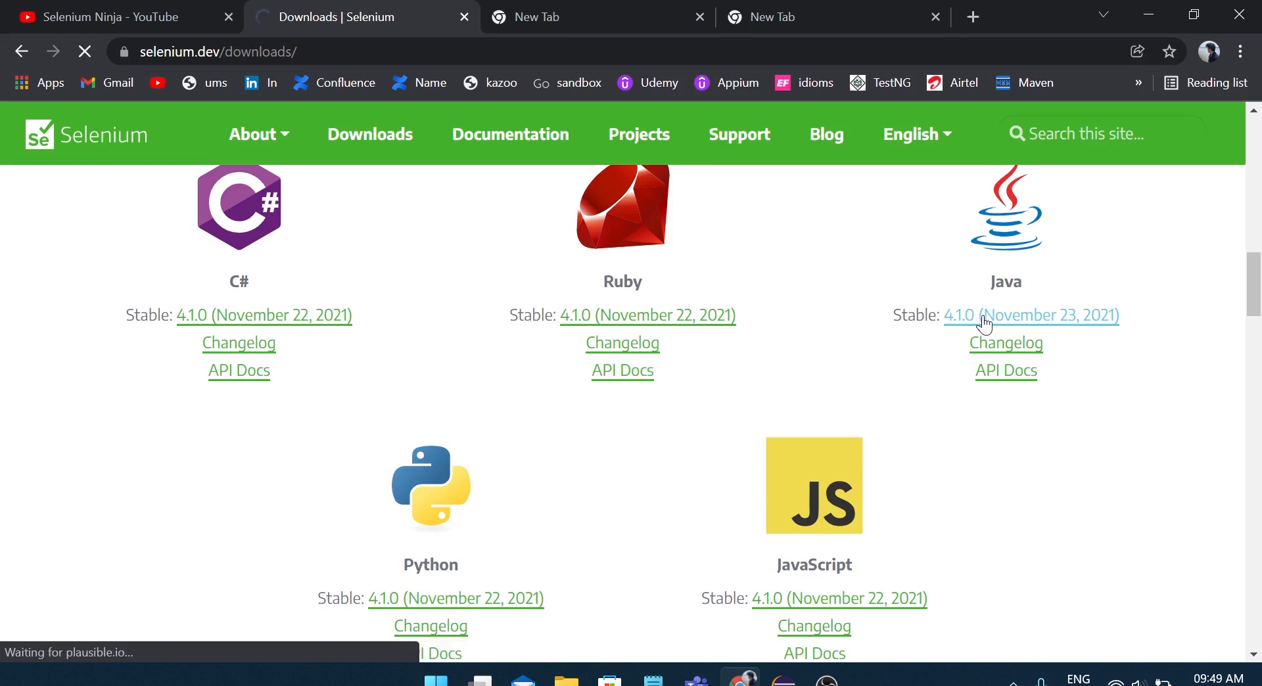
{"action": "left_click", "coordinate": [1031, 314]}
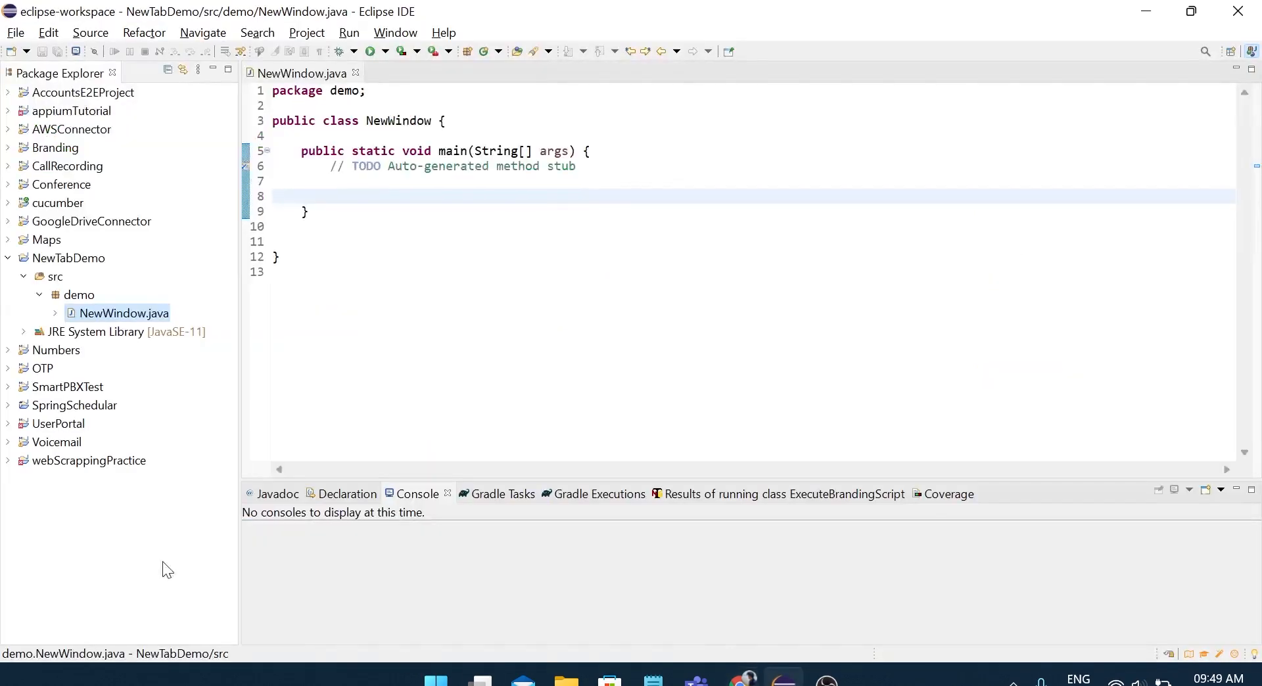
Bring up NewTabDemo's Java Build Path Libraries and start adding external JARs to the classpath
{"action": "left_click", "coordinate": [67, 257]}
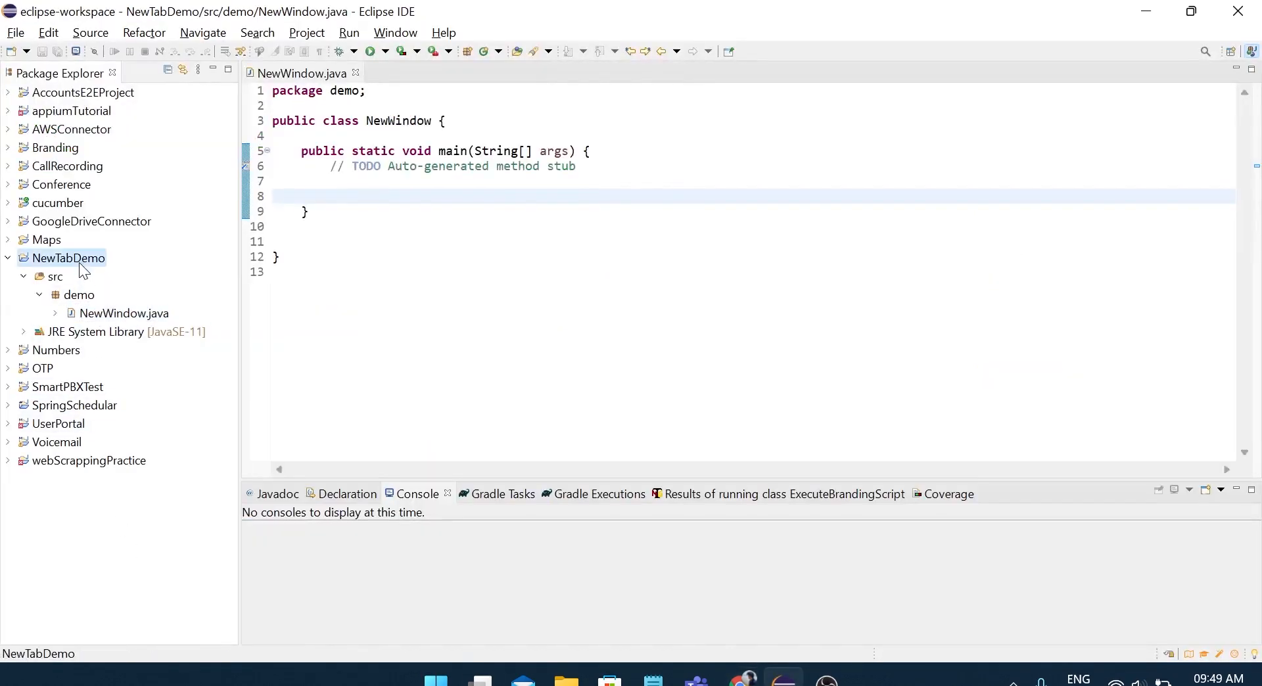
{"action": "right_click", "coordinate": [67, 257]}
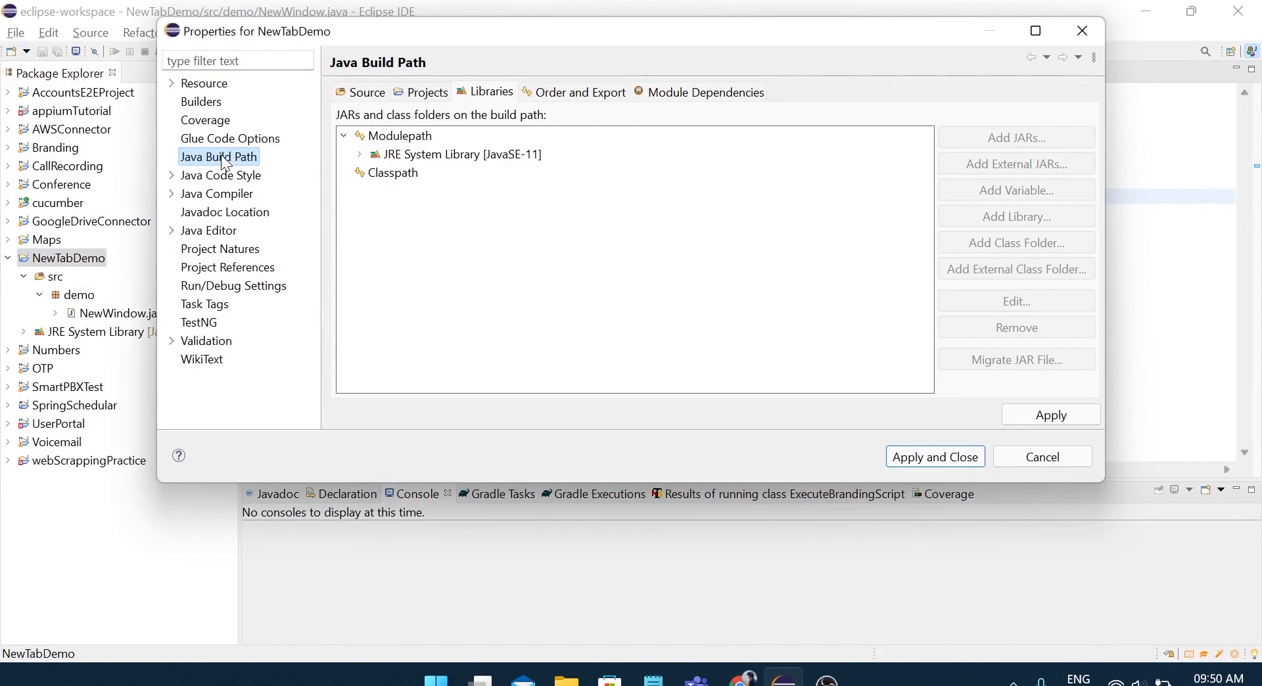
{"action": "left_click", "coordinate": [392, 173]}
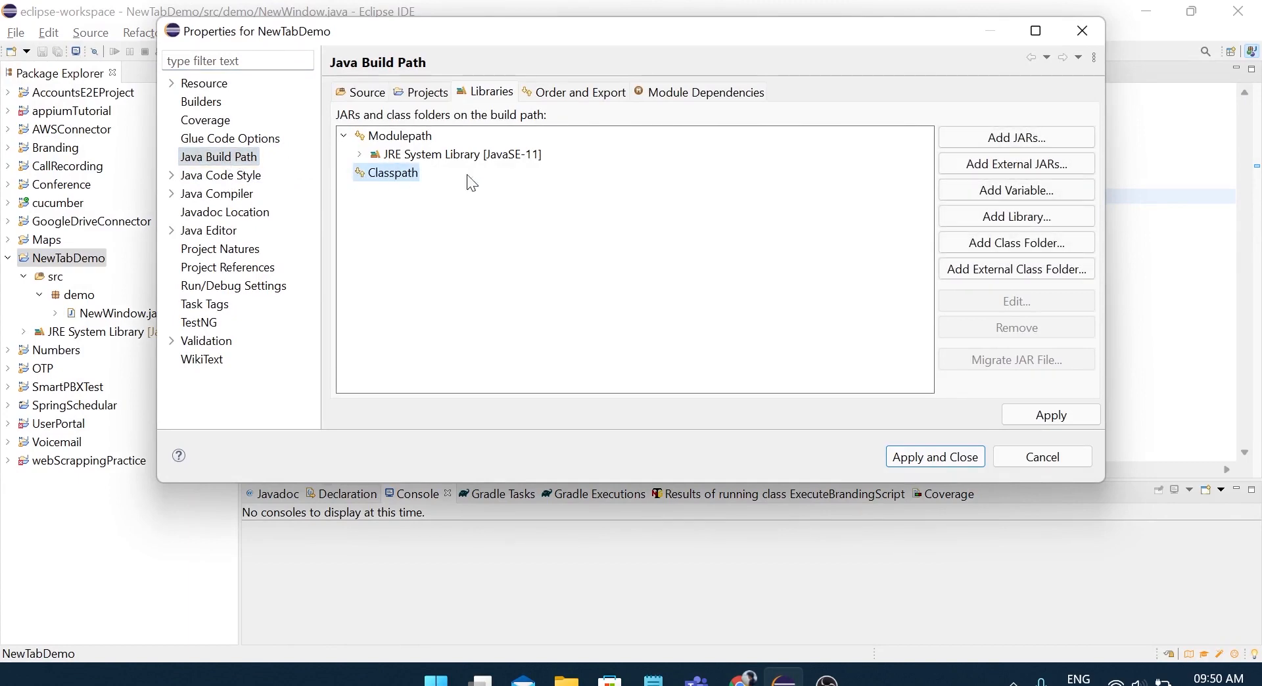
{"action": "left_click", "coordinate": [1016, 163]}
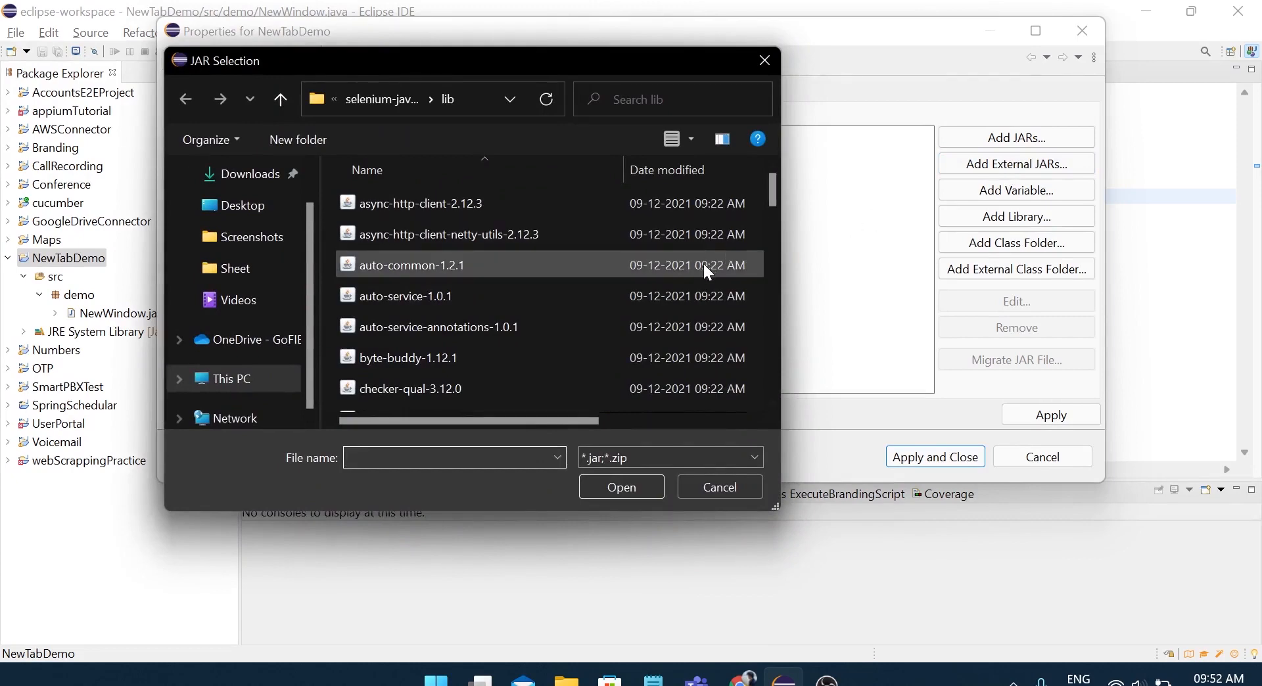
Browse to Downloads/selenium-java-4.1.0 and pick its Selenium jars for the build path
{"action": "left_click", "coordinate": [406, 296]}
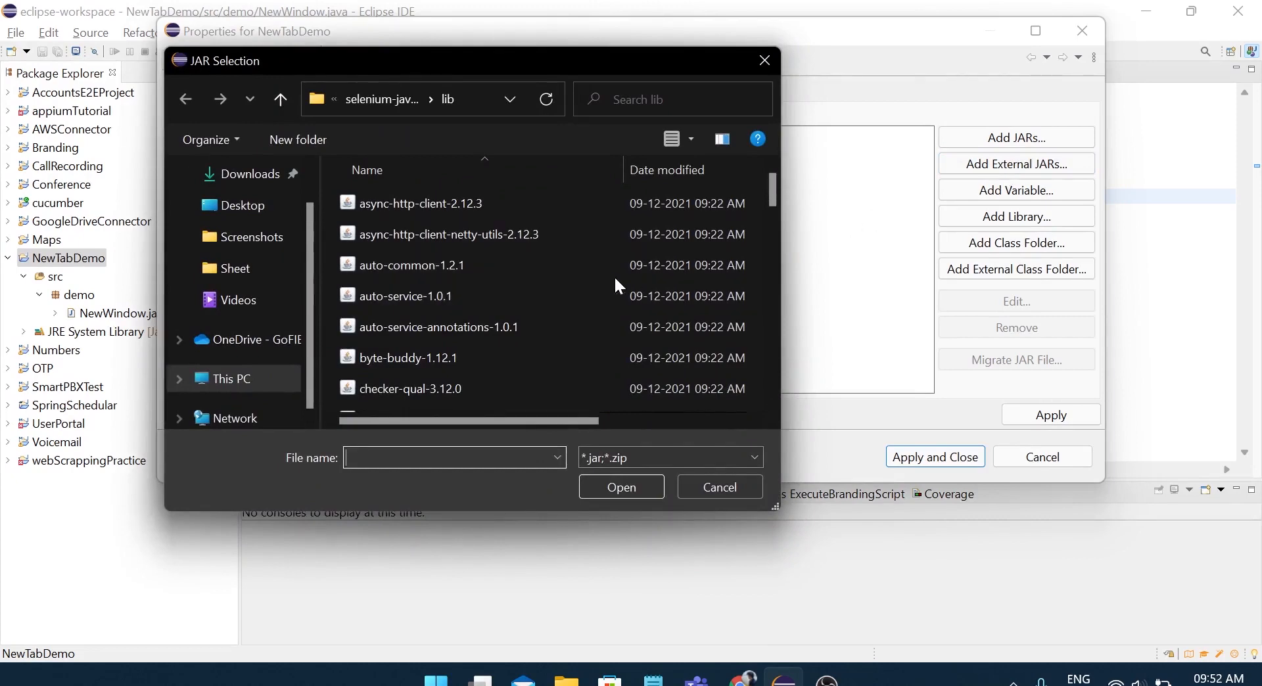
{"action": "mouse_move", "coordinate": [251, 269]}
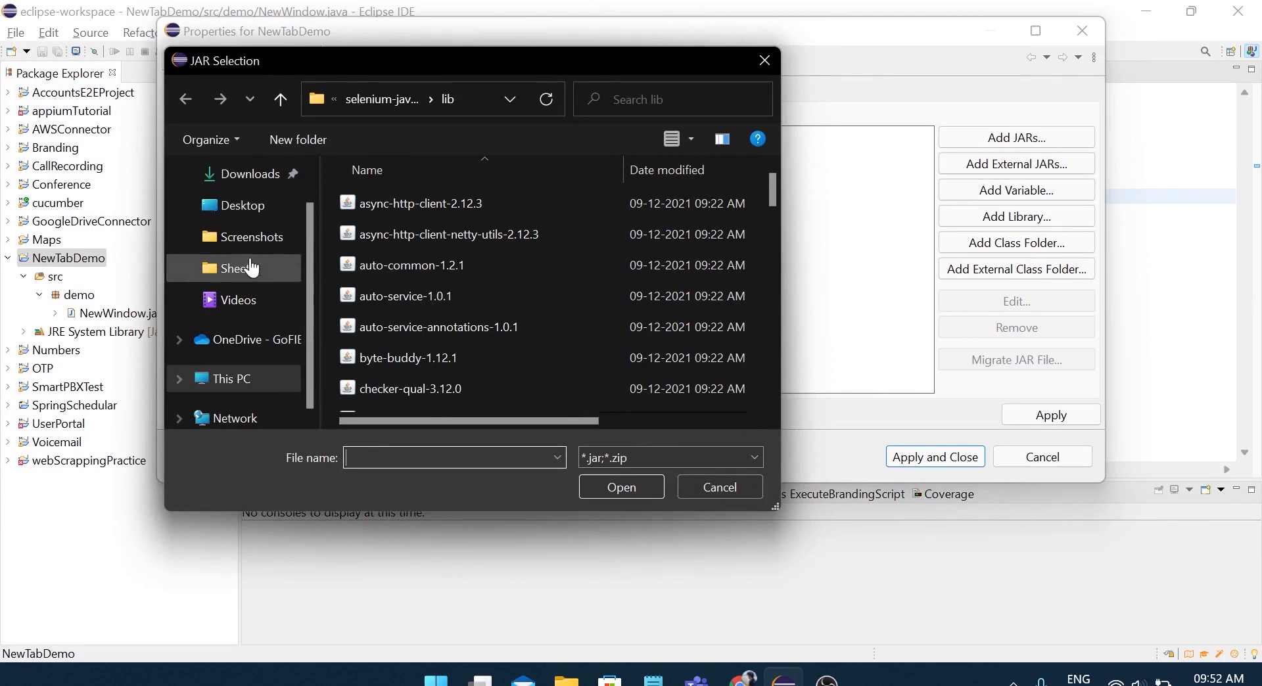
{"action": "left_click", "coordinate": [253, 173]}
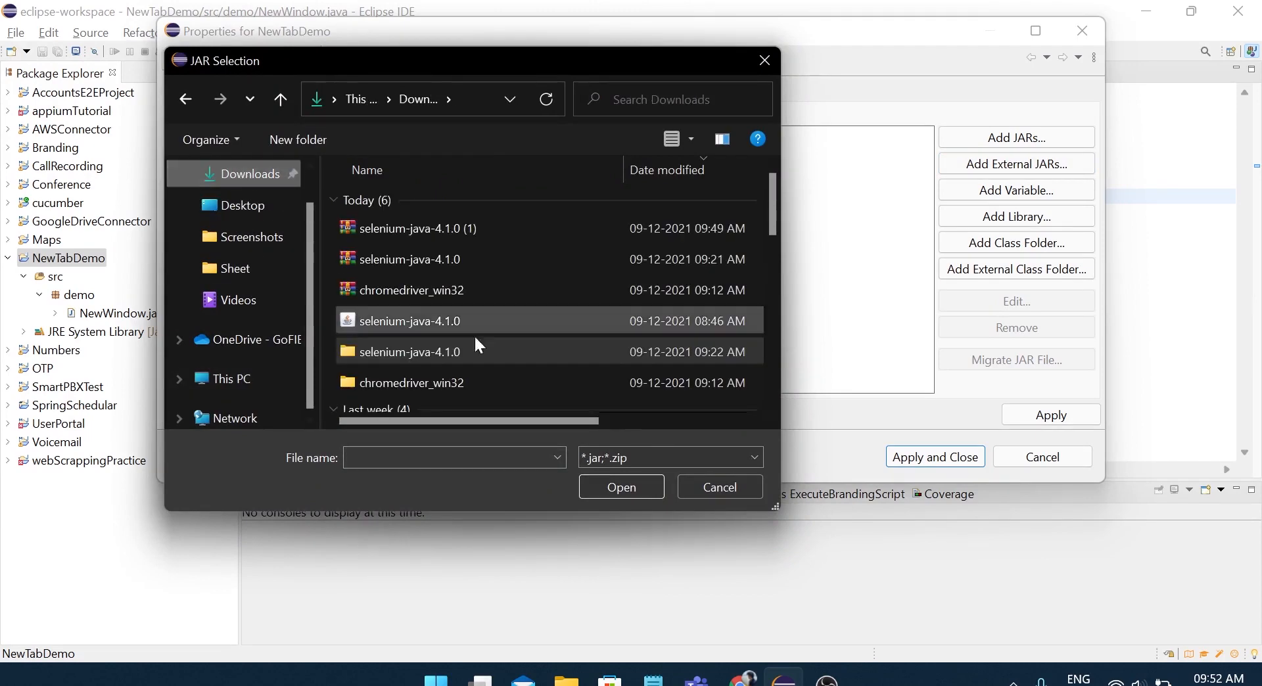
{"action": "double_click", "coordinate": [409, 351]}
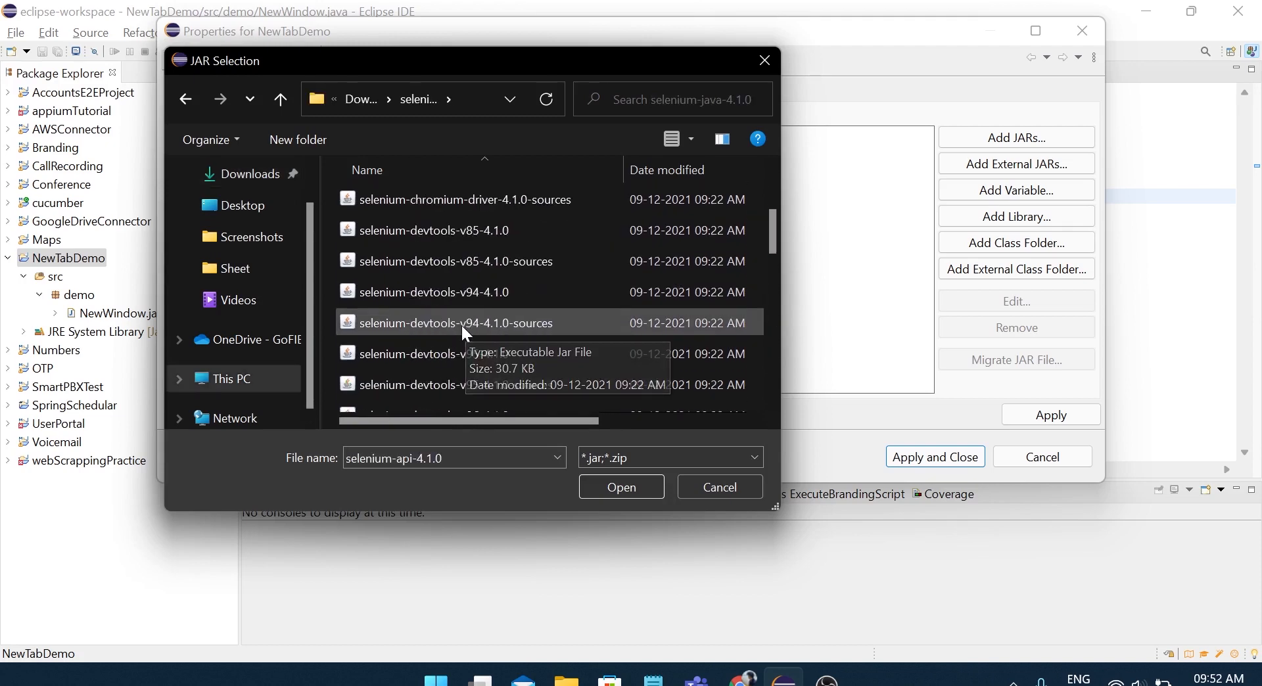
{"action": "scroll", "scroll_direction": "down", "scroll_amount": 3}
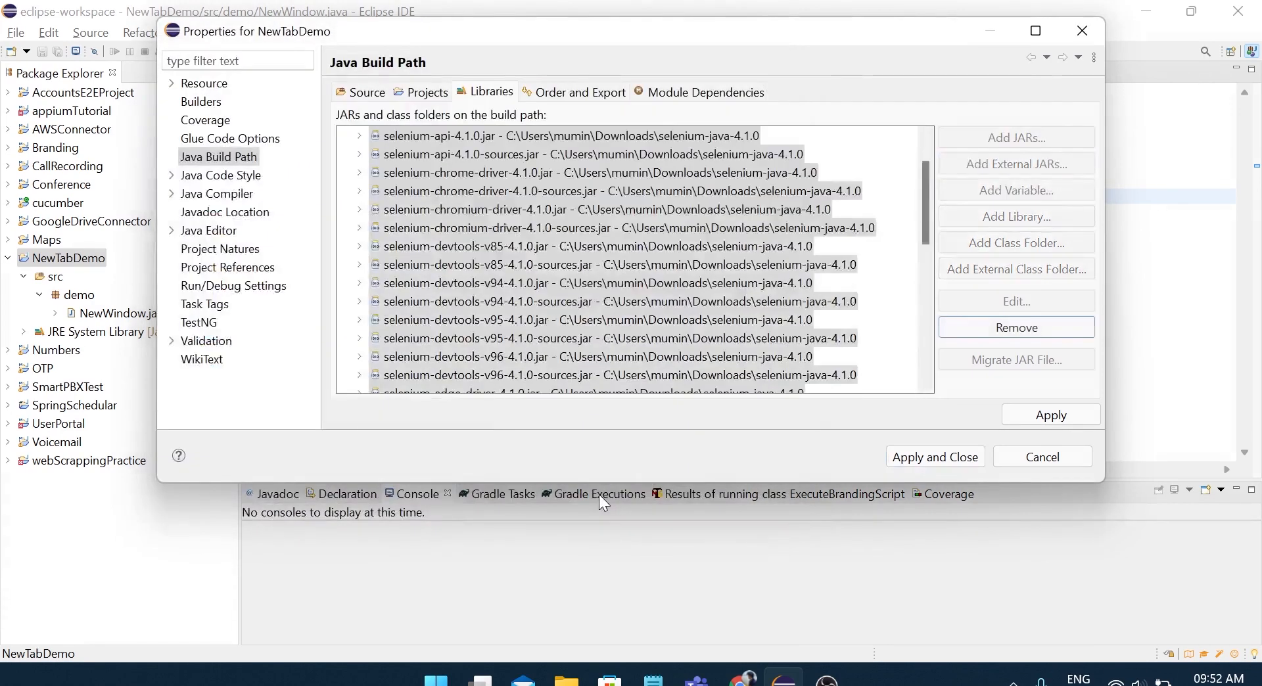
Add all jars from selenium-java-4.1.0\lib as well, then apply and close the project properties
{"action": "left_click", "coordinate": [1050, 415]}
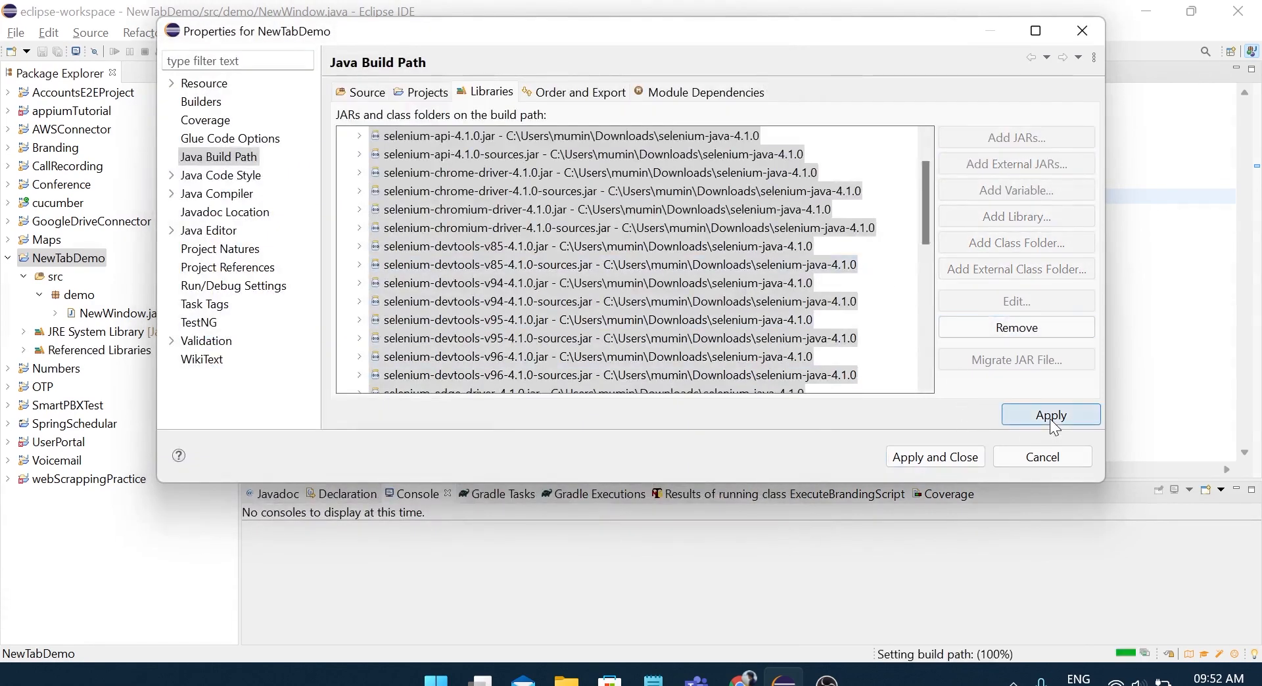
{"action": "left_click", "coordinate": [1051, 414]}
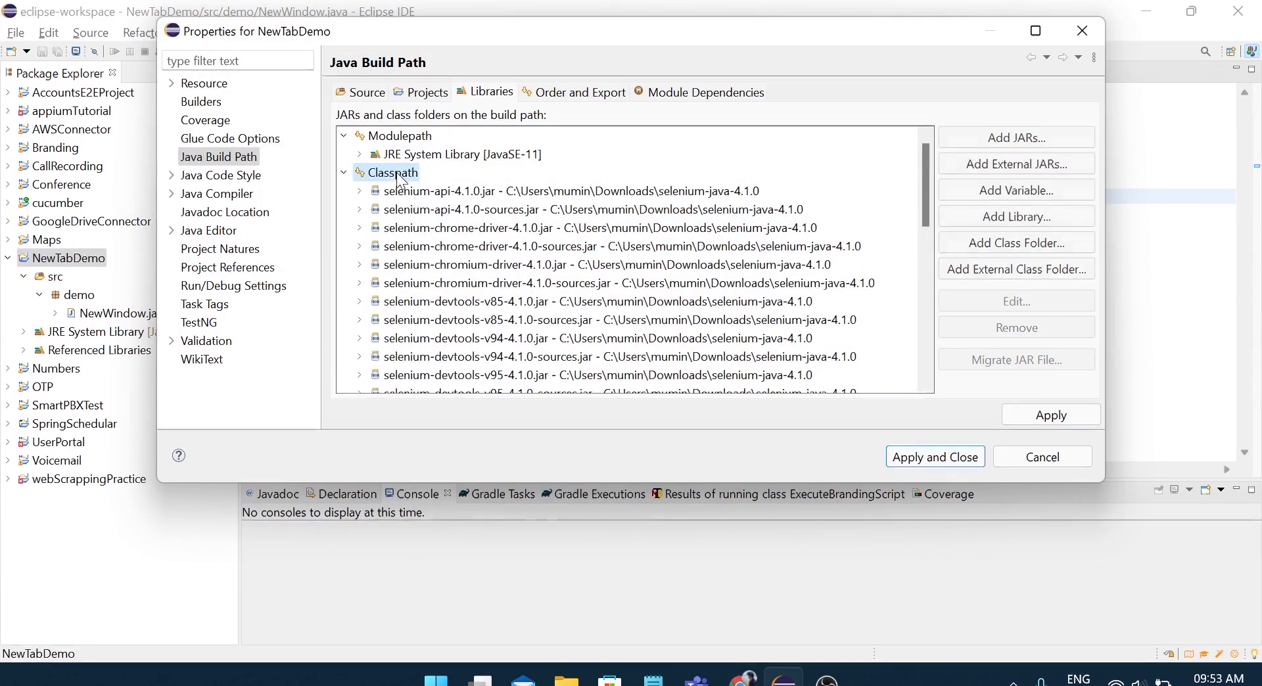
{"action": "left_click", "coordinate": [1017, 163]}
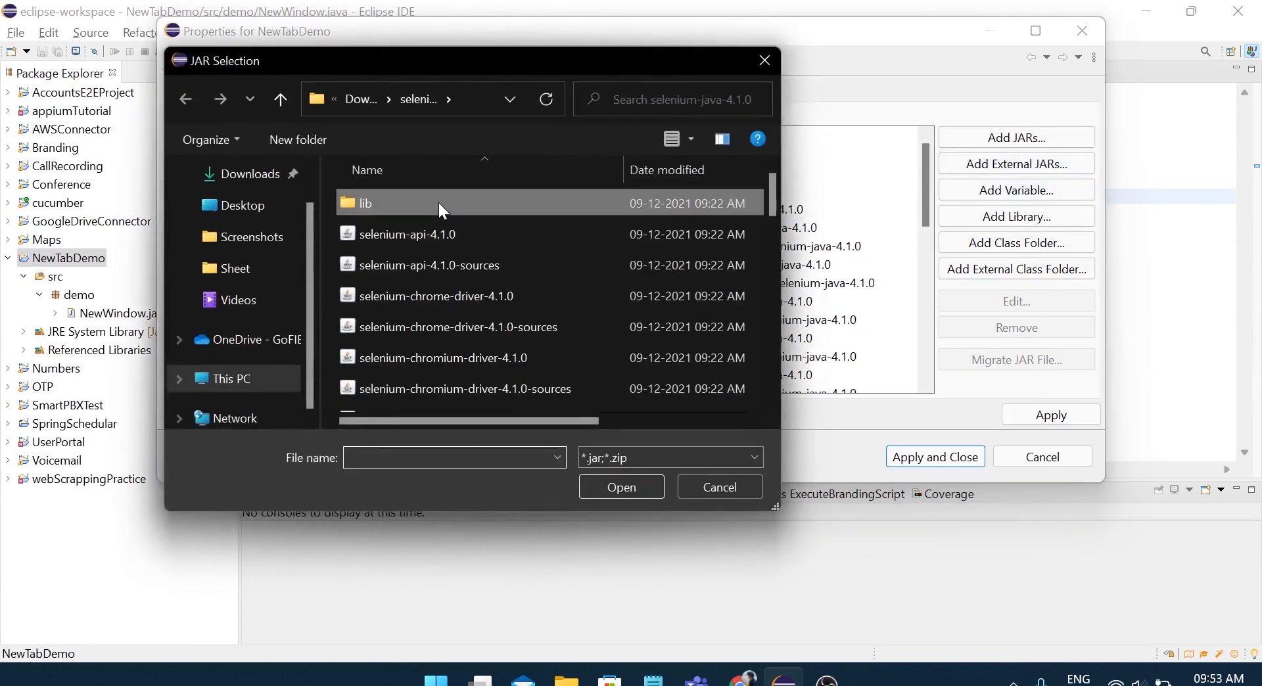
{"action": "double_click", "coordinate": [366, 202]}
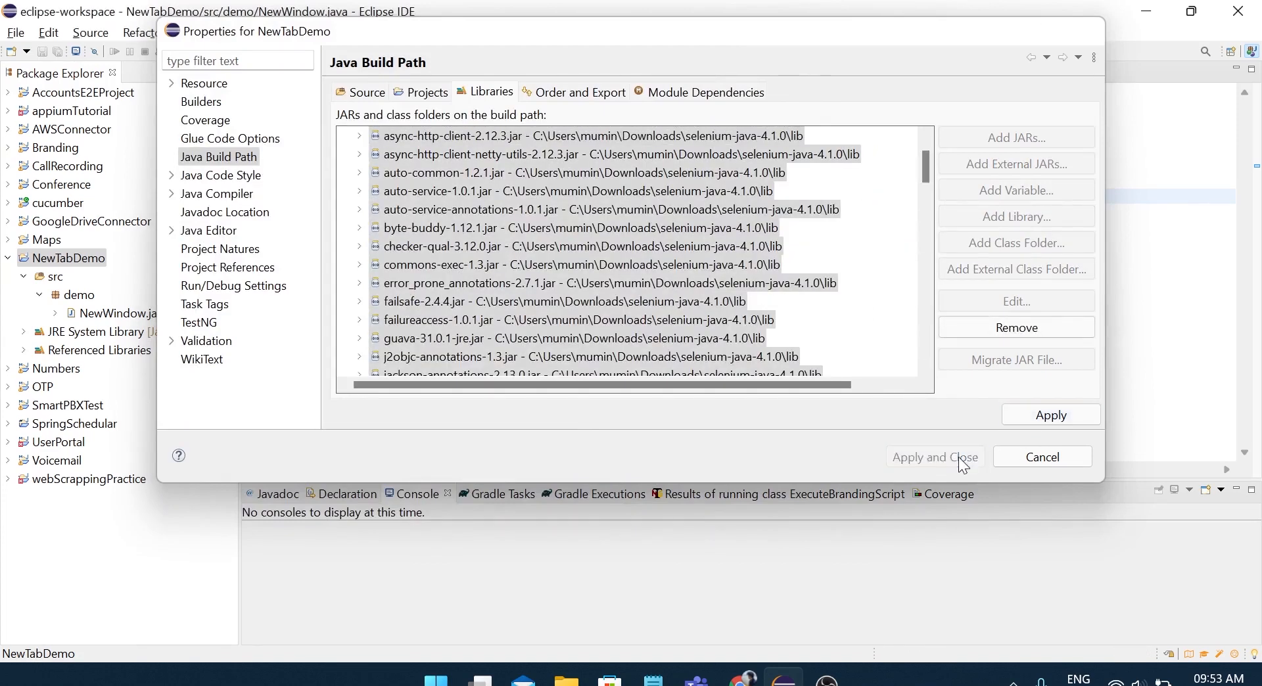
{"action": "left_click", "coordinate": [933, 457]}
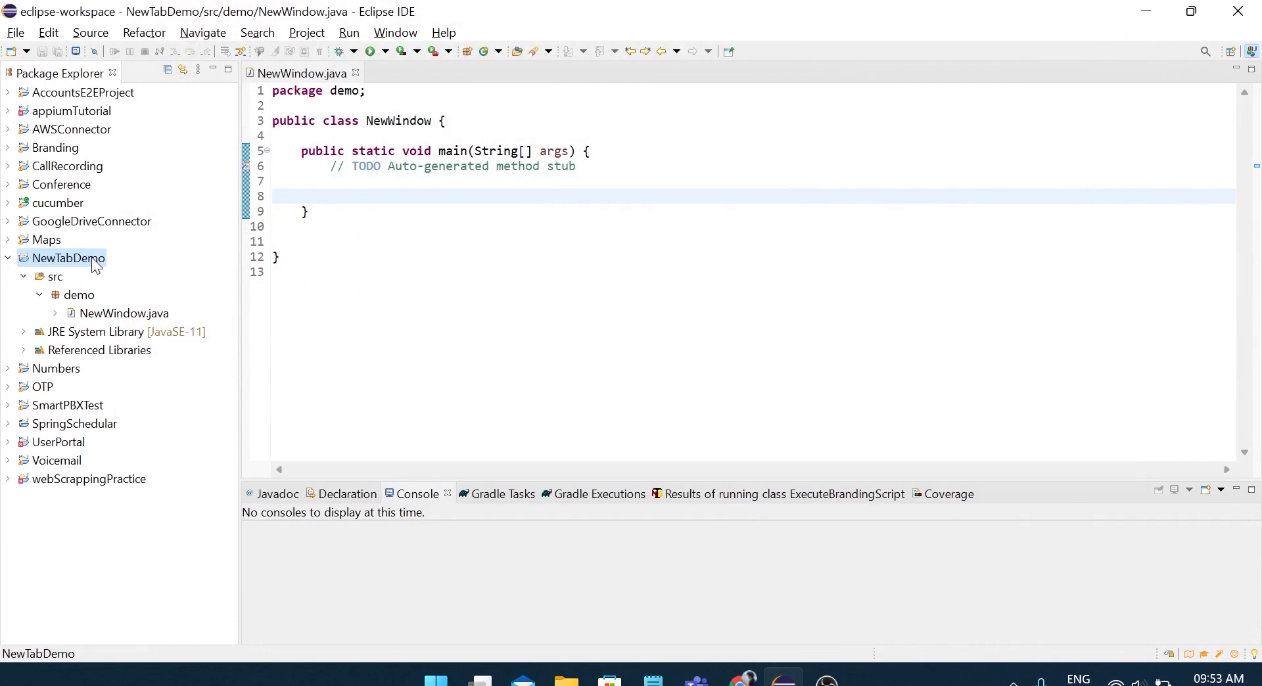
{"action": "mouse_move", "coordinate": [68, 268]}
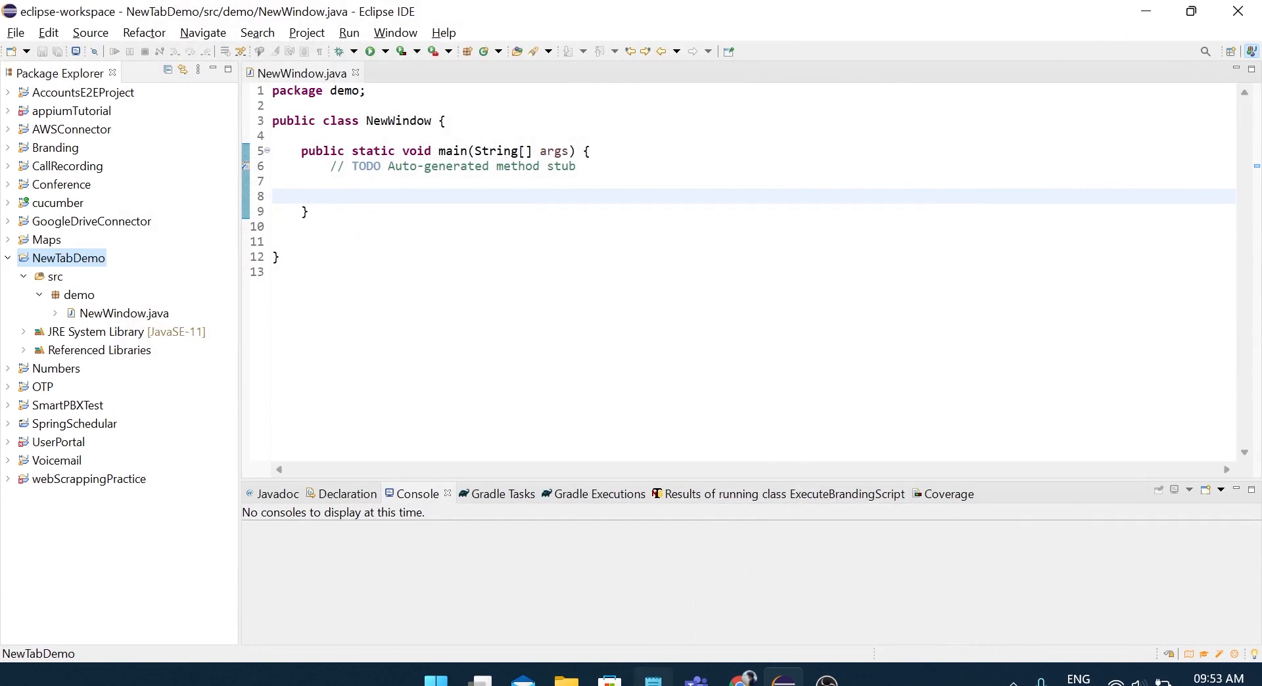
Write the chromedriver System.setProperty, new ChromeDriver and maximize lines, importing ChromeDriver via Quick Fix
{"action": "right_click", "coordinate": [925, 375]}
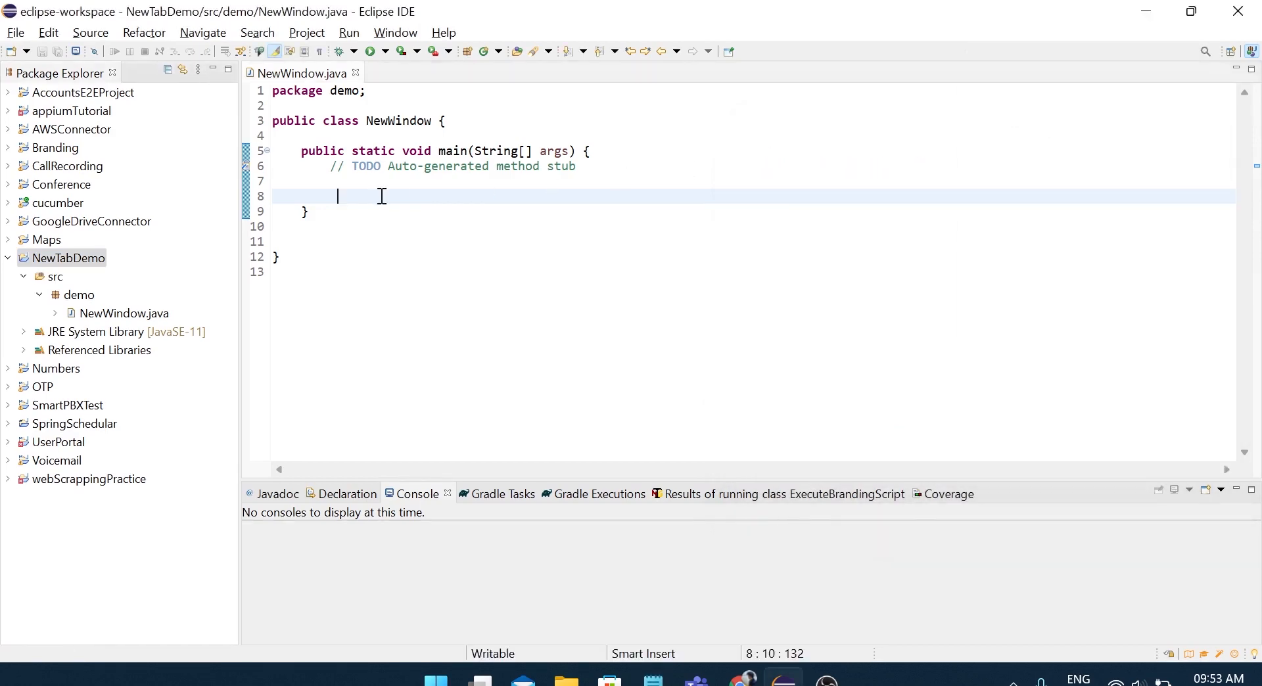
{"action": "type", "text": "System.setProperty(\"webdriver.chrome.driver\", \"C:\\\\Users\\\\mumin\\\\Downloads\\\\chromedriver_win32\\\\chromedriver.exe\");"}
{"action": "type", "text": "driver.manage().window().maximize();"}
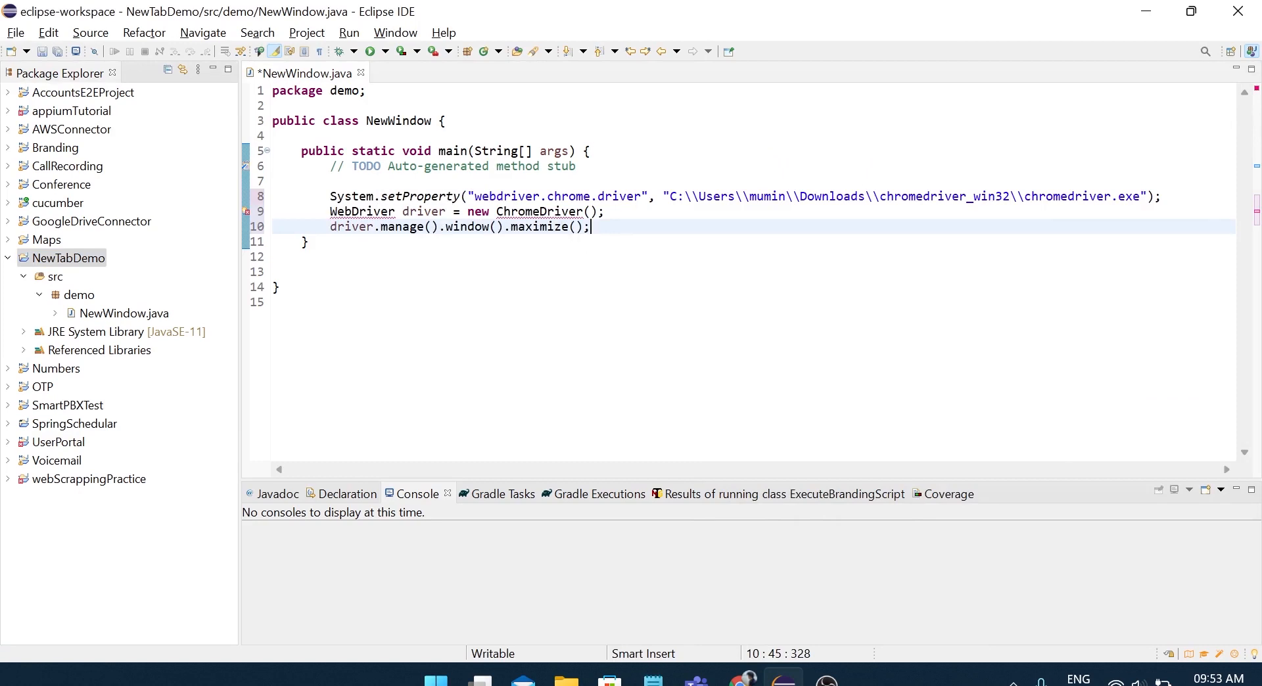
{"action": "key", "text": "enter"}
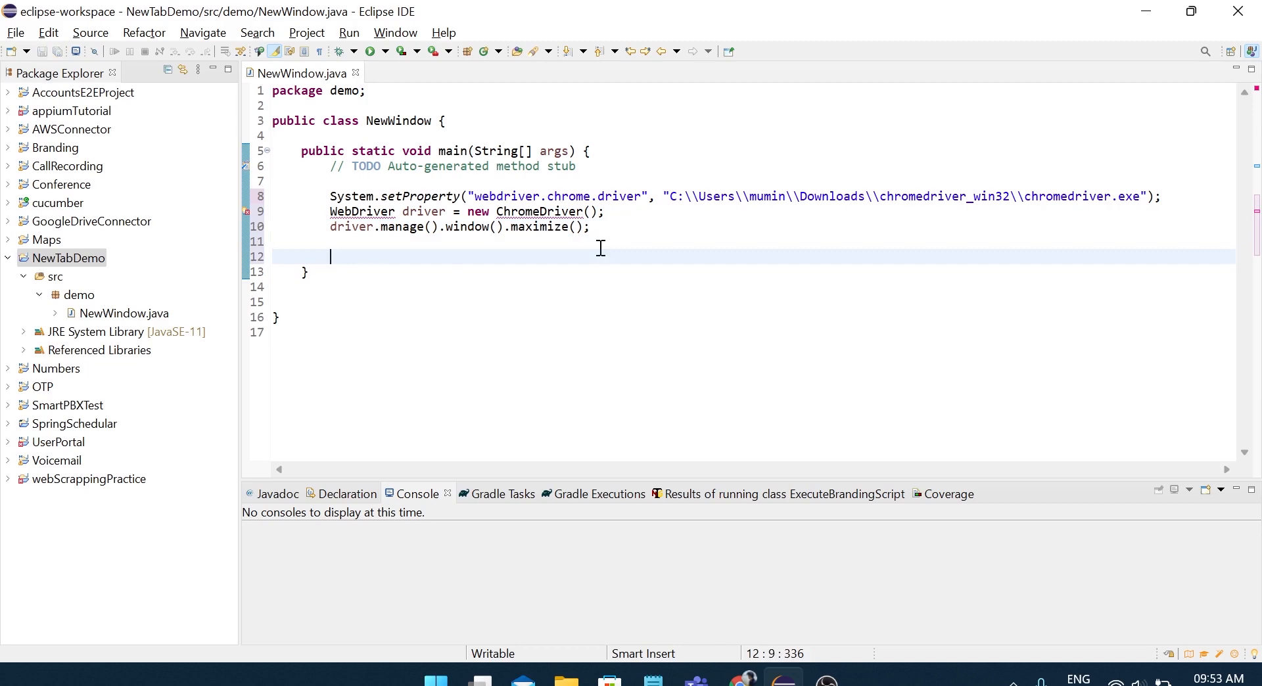
{"action": "mouse_move", "coordinate": [485, 226]}
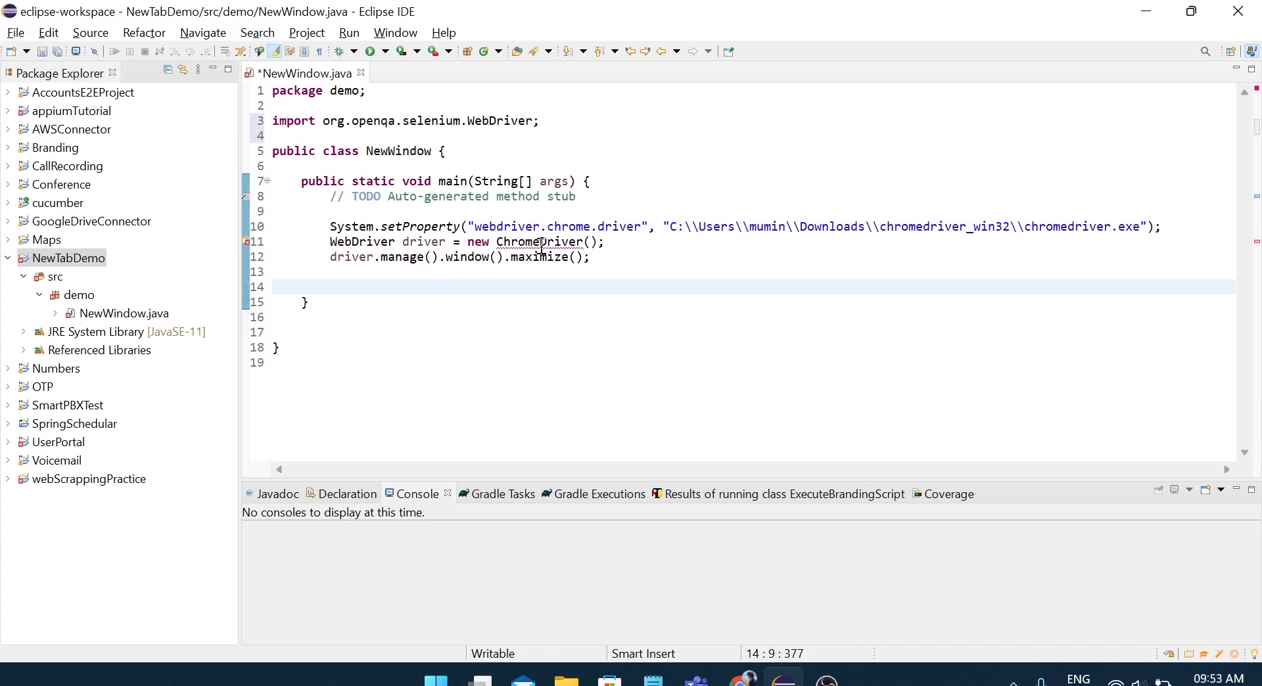
{"action": "left_click", "coordinate": [539, 242]}
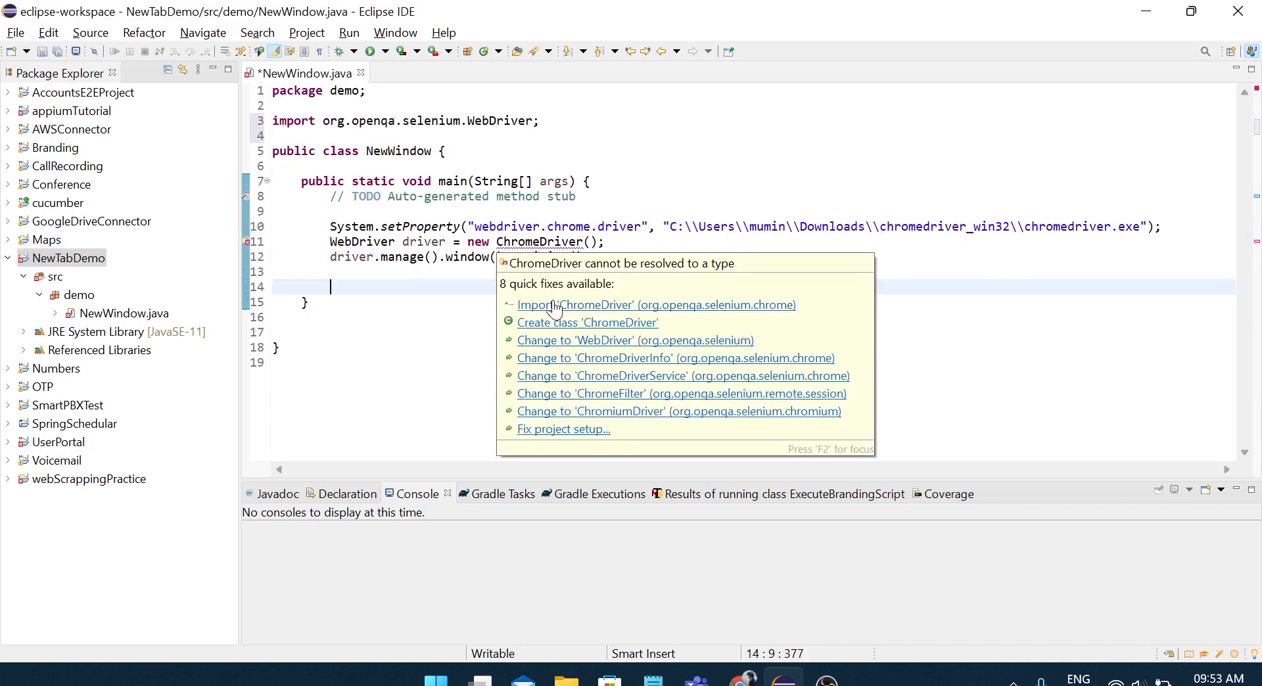
{"action": "left_click", "coordinate": [656, 304]}
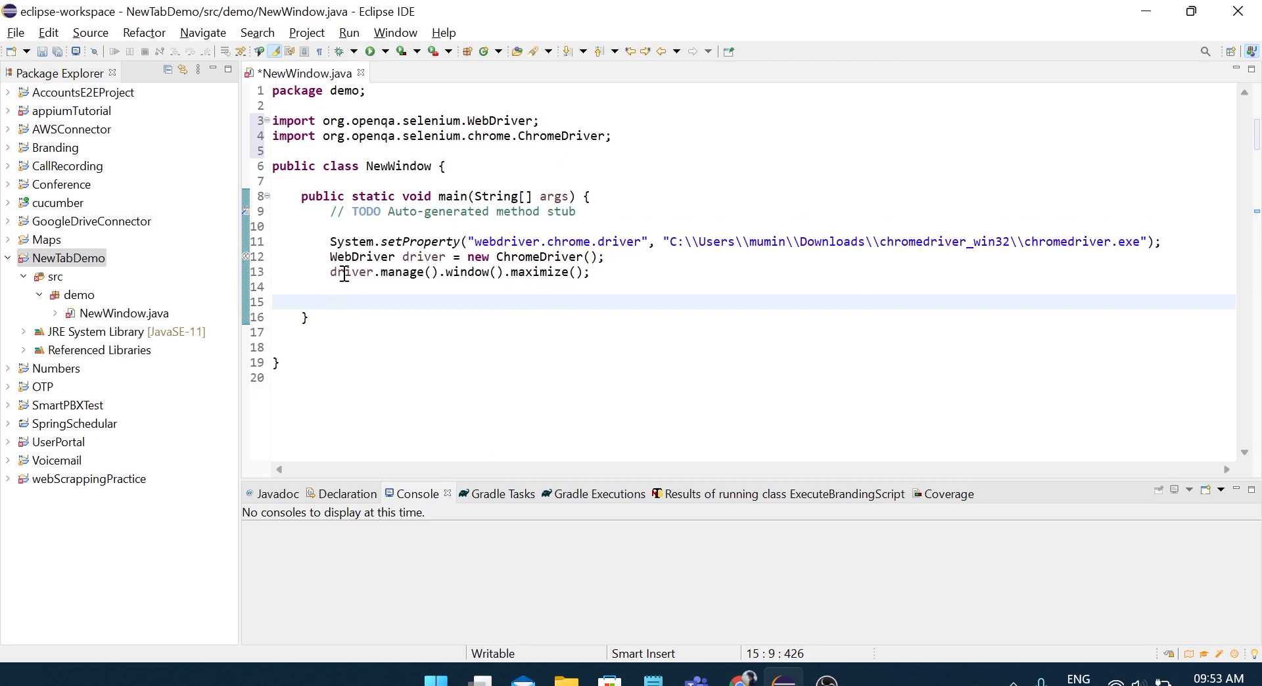
{"action": "triple_click", "coordinate": [451, 272]}
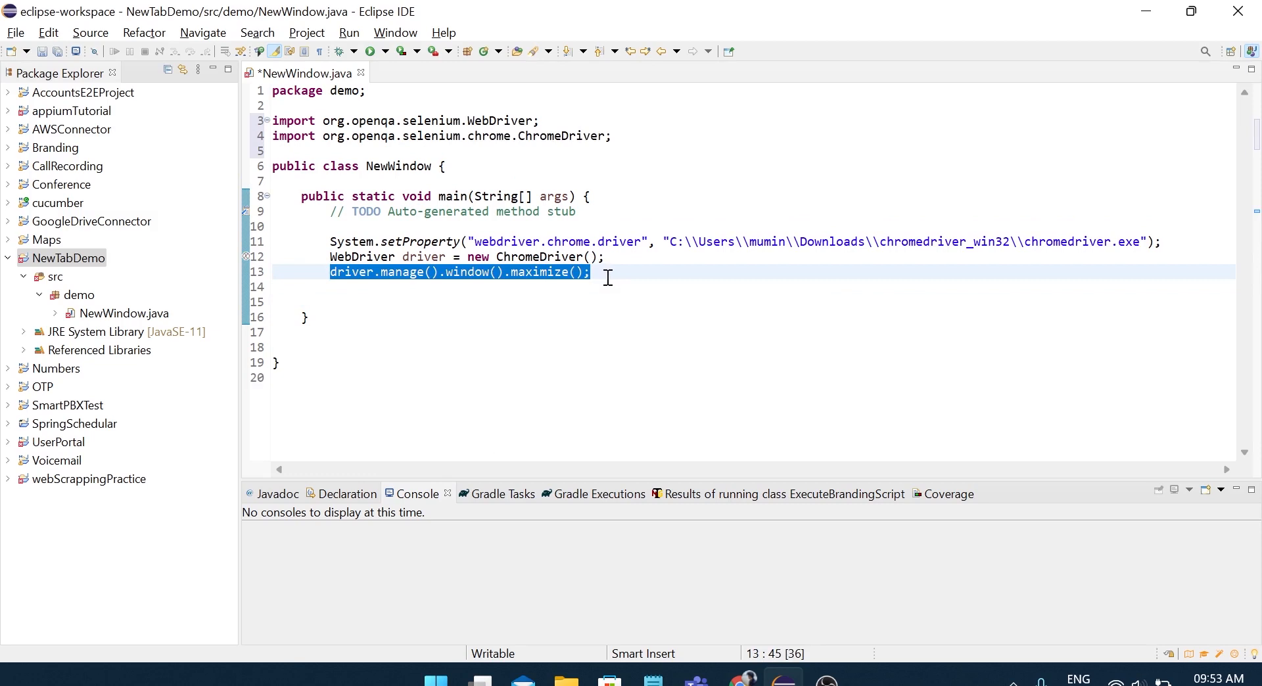
{"action": "left_click", "coordinate": [396, 302]}
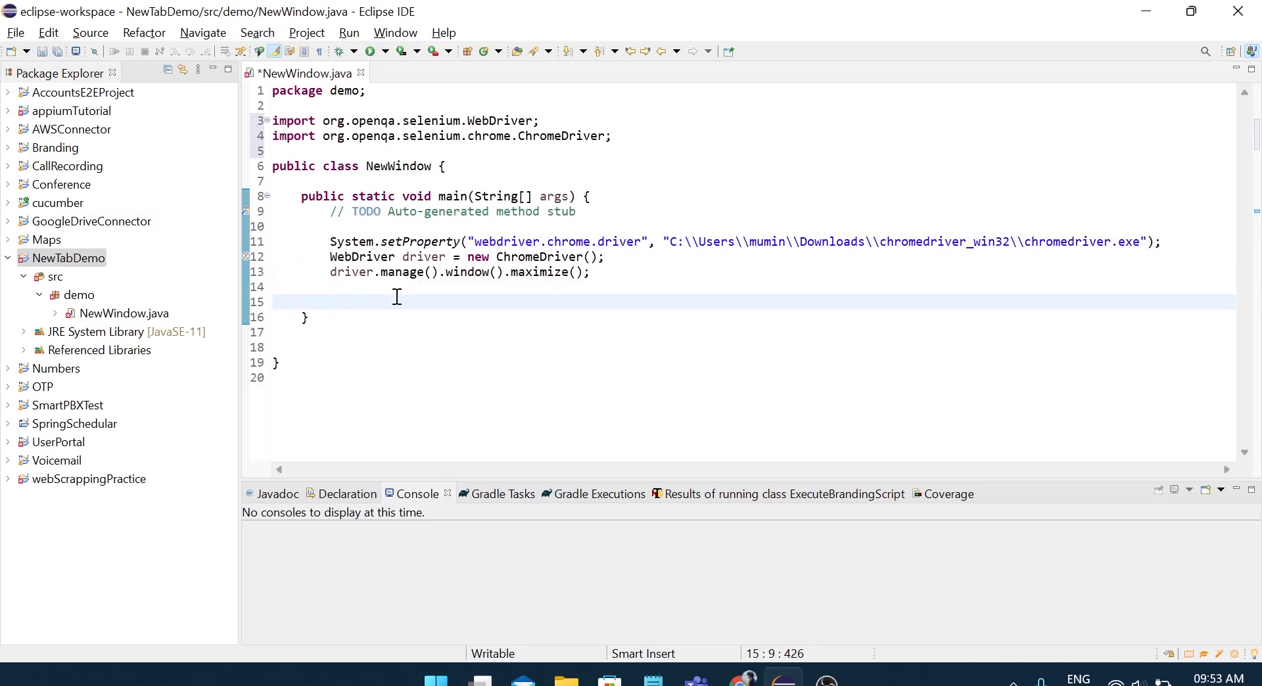
{"action": "type", "text": "driver"}
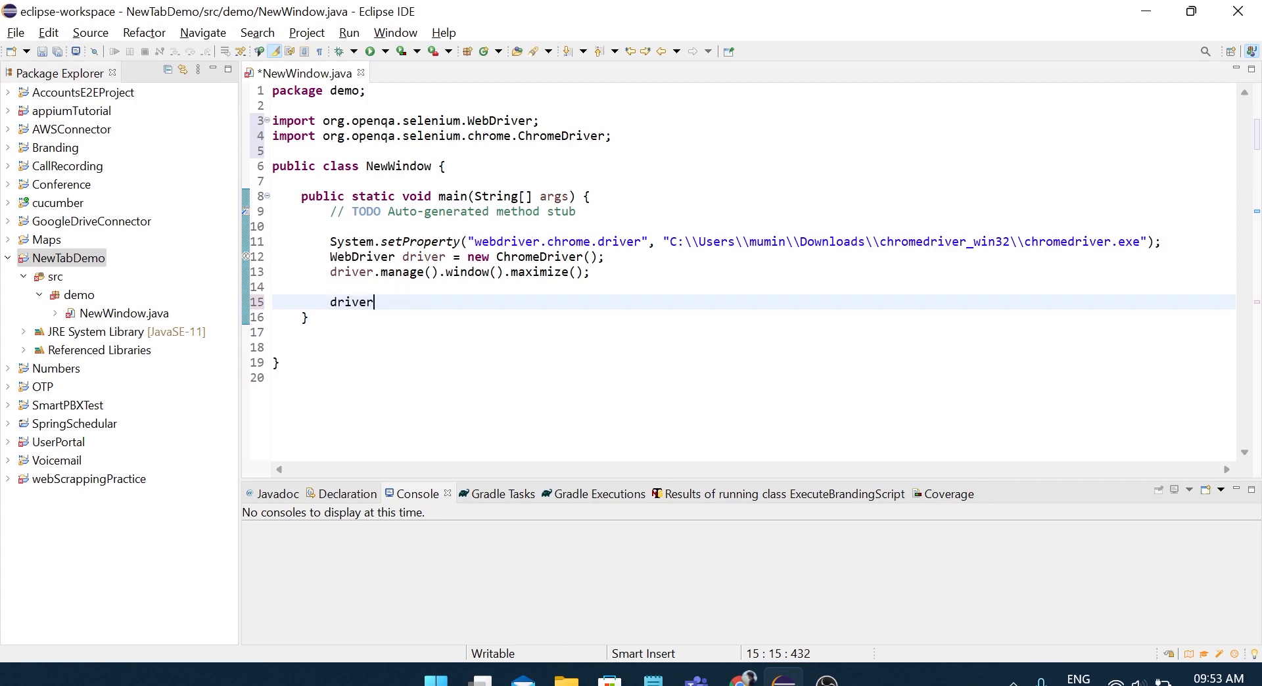
{"action": "type", "text": ".get(null);"}
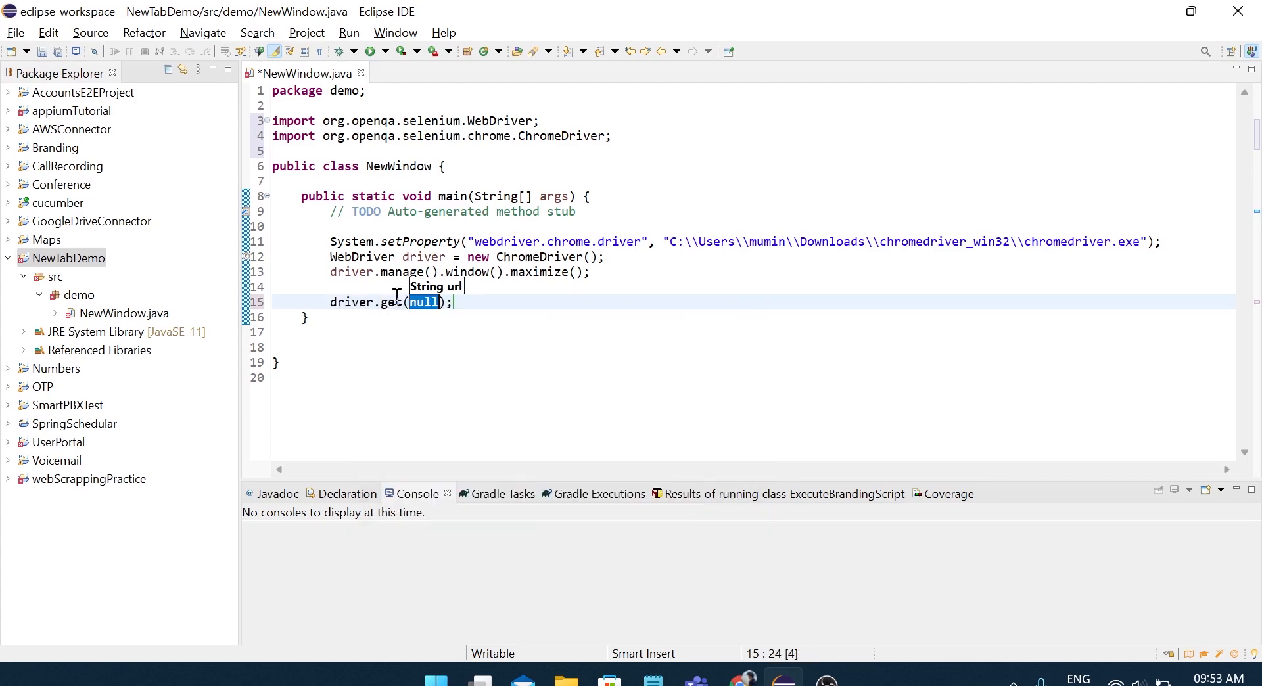
{"action": "type", "text": "\""}
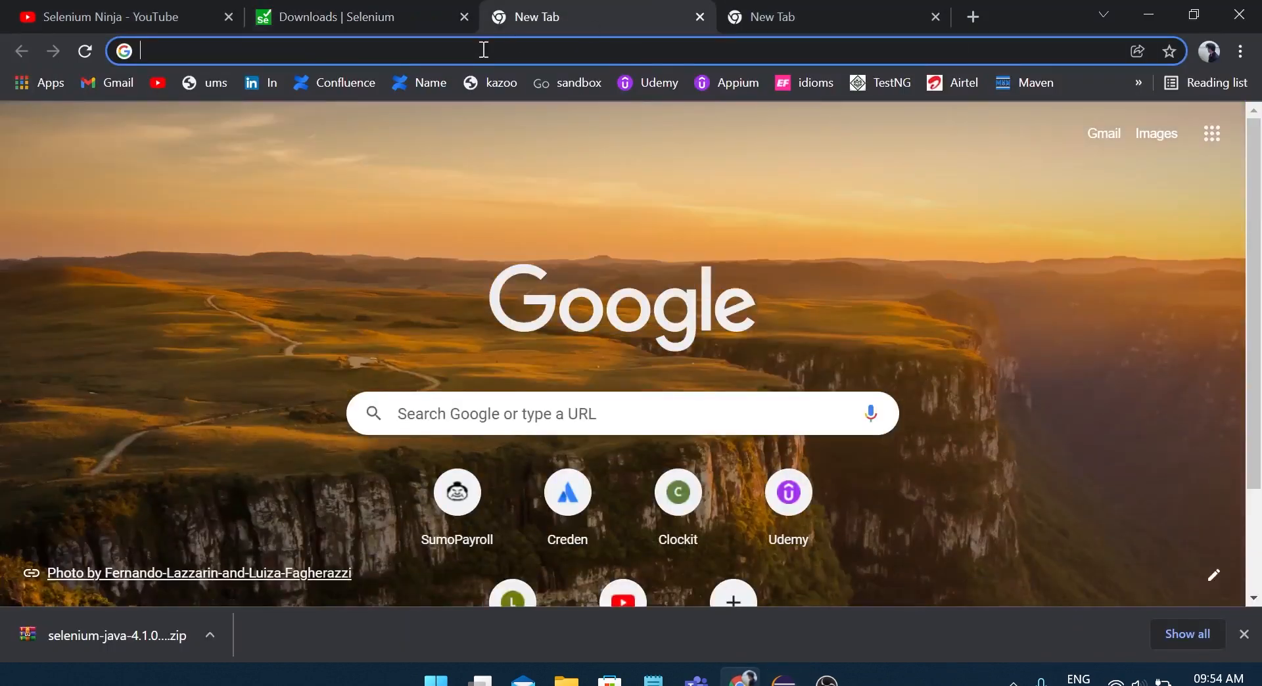
{"action": "type", "text": "amazon"}
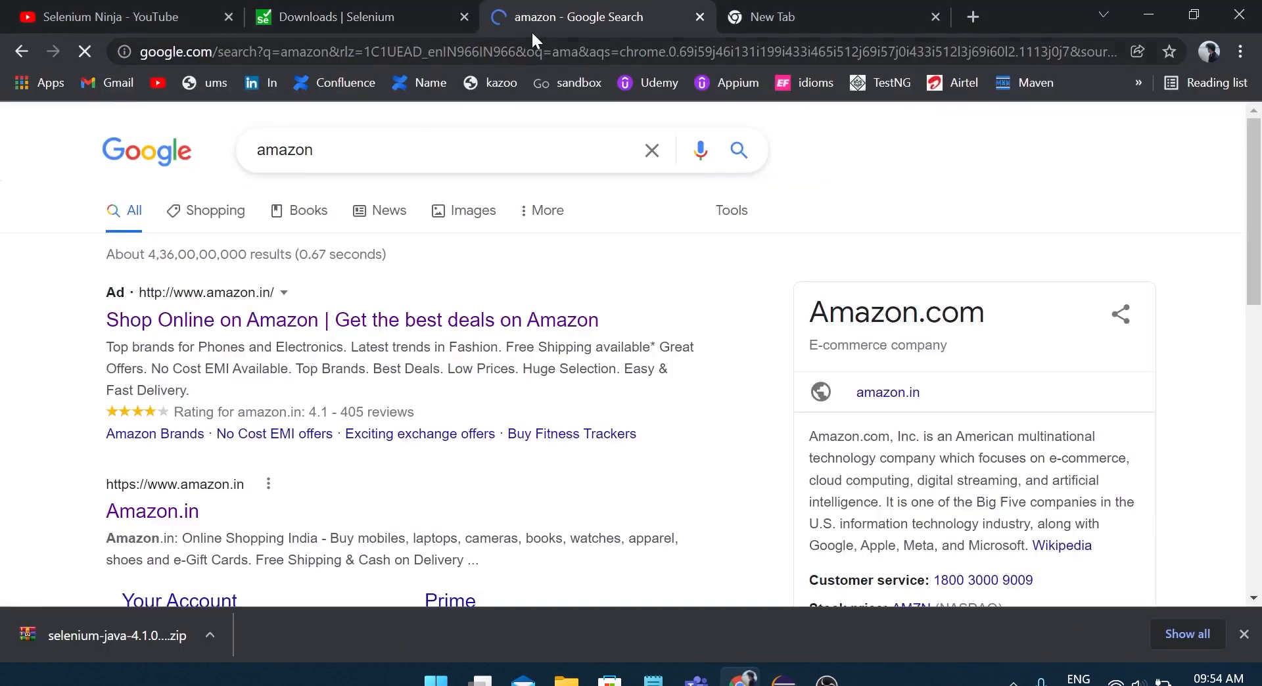
{"action": "scroll", "scroll_direction": "down", "scroll_amount": 3}
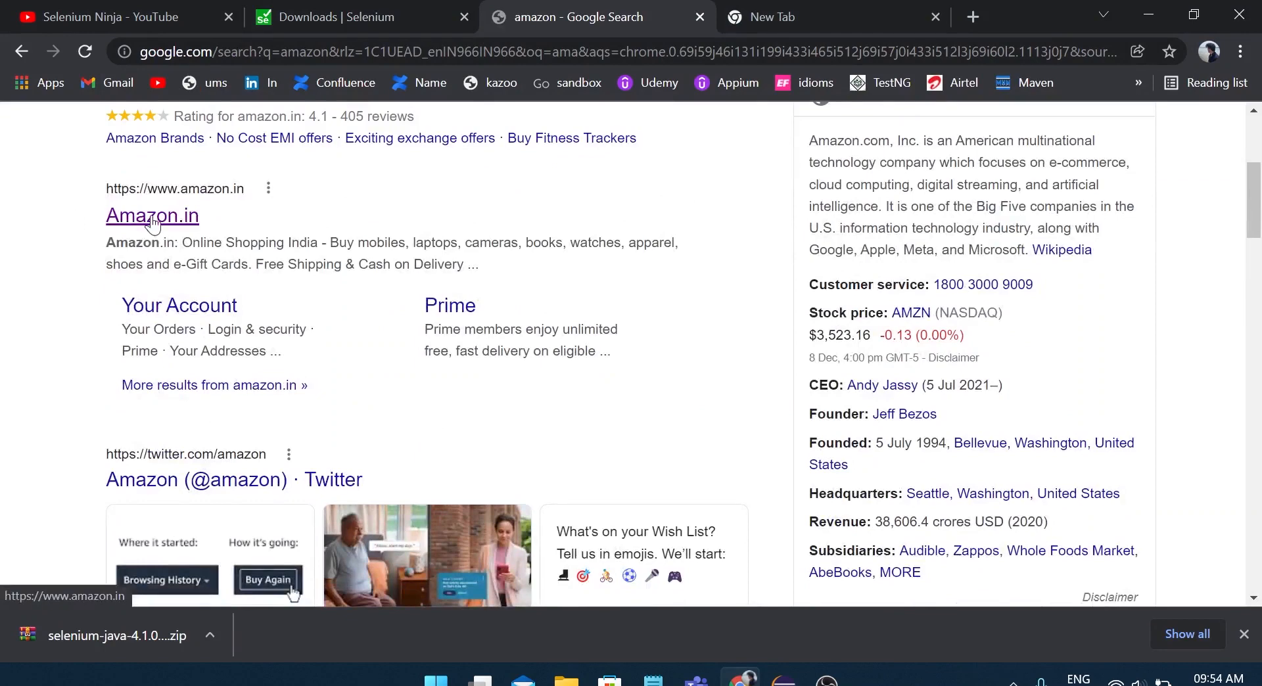
{"action": "left_click", "coordinate": [152, 215]}
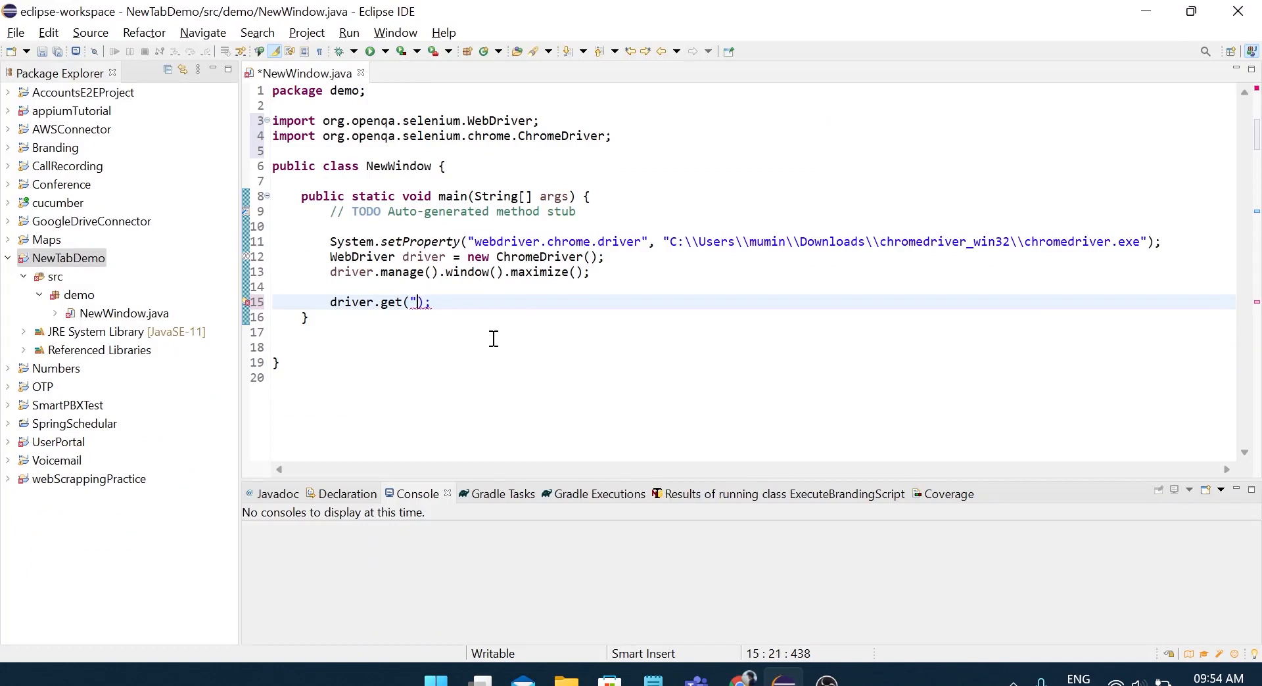
{"action": "type", "text": "https://www.amazon.in/"}
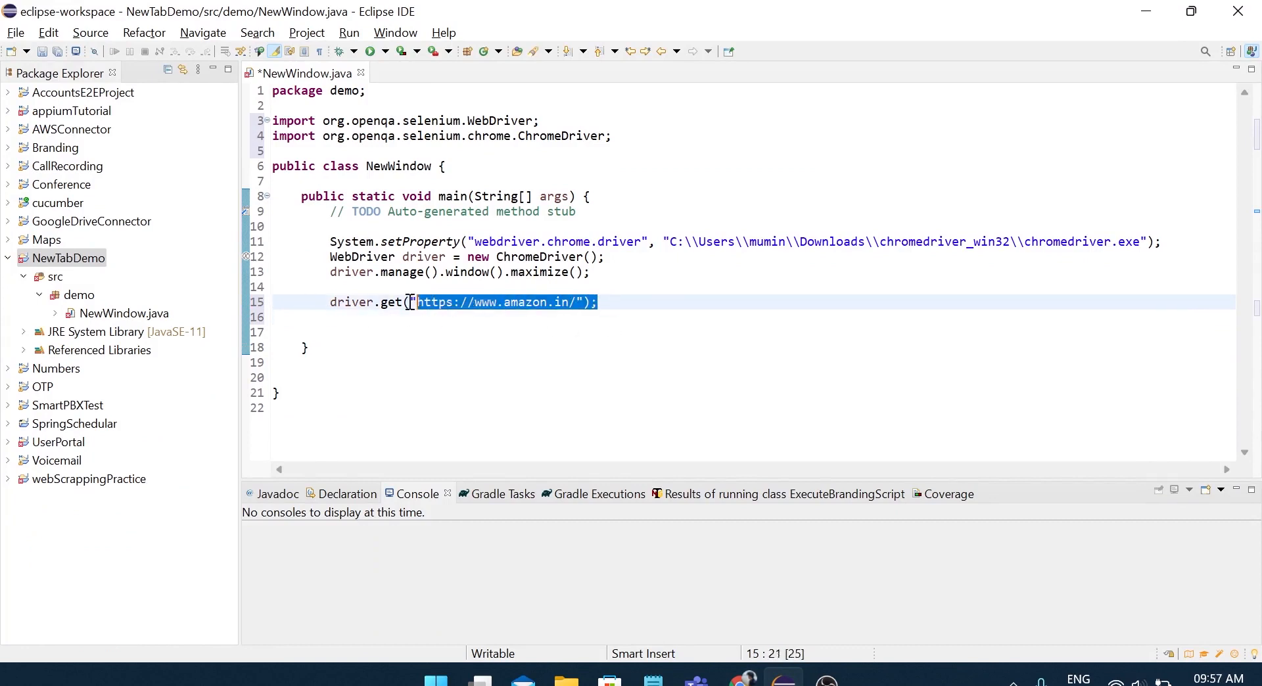
{"action": "key", "text": "enter"}
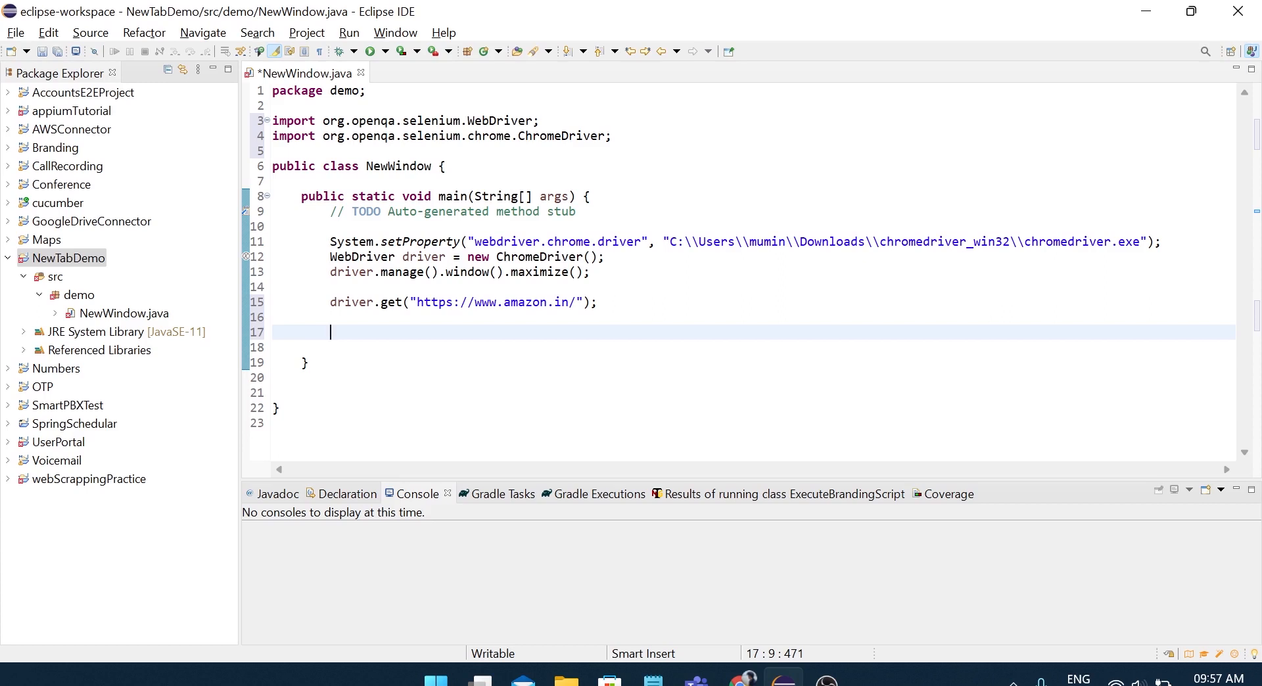
Add driver.switchTo().newWindow(WindowType.TAB); after the Amazon call, with WindowType imported
{"action": "type", "text": "driver.sw"}
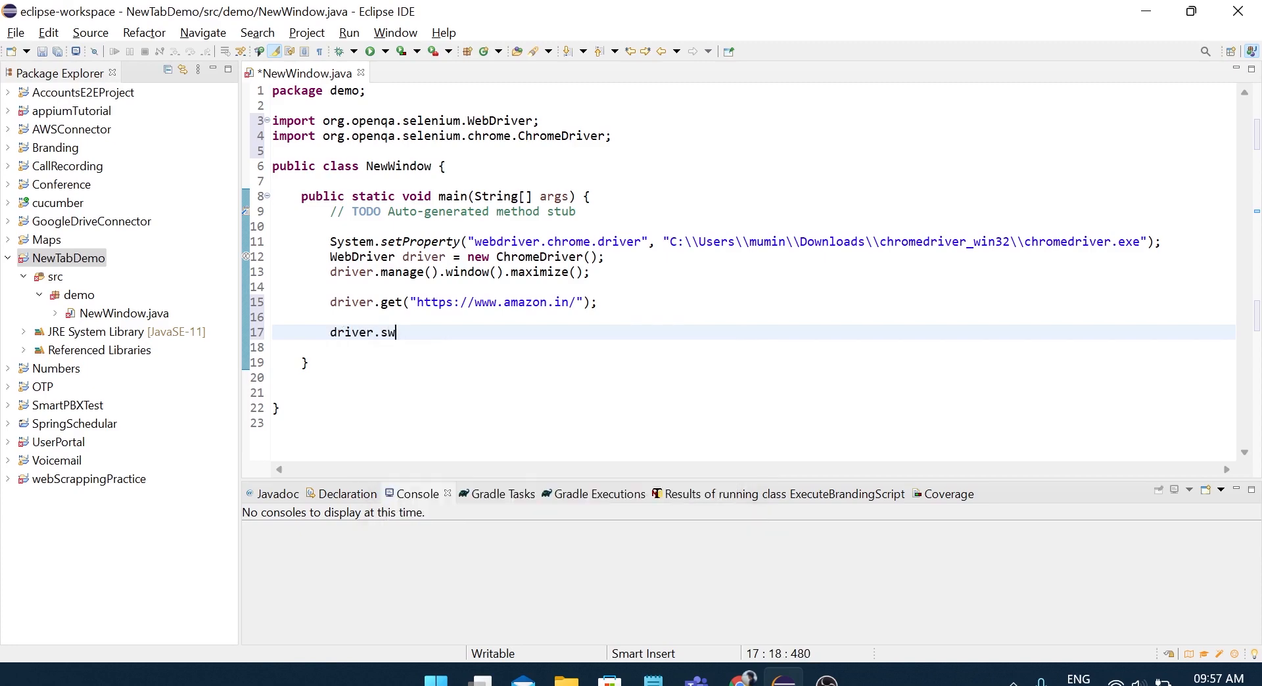
{"action": "type", "text": "itchTo().newWindow(null"}
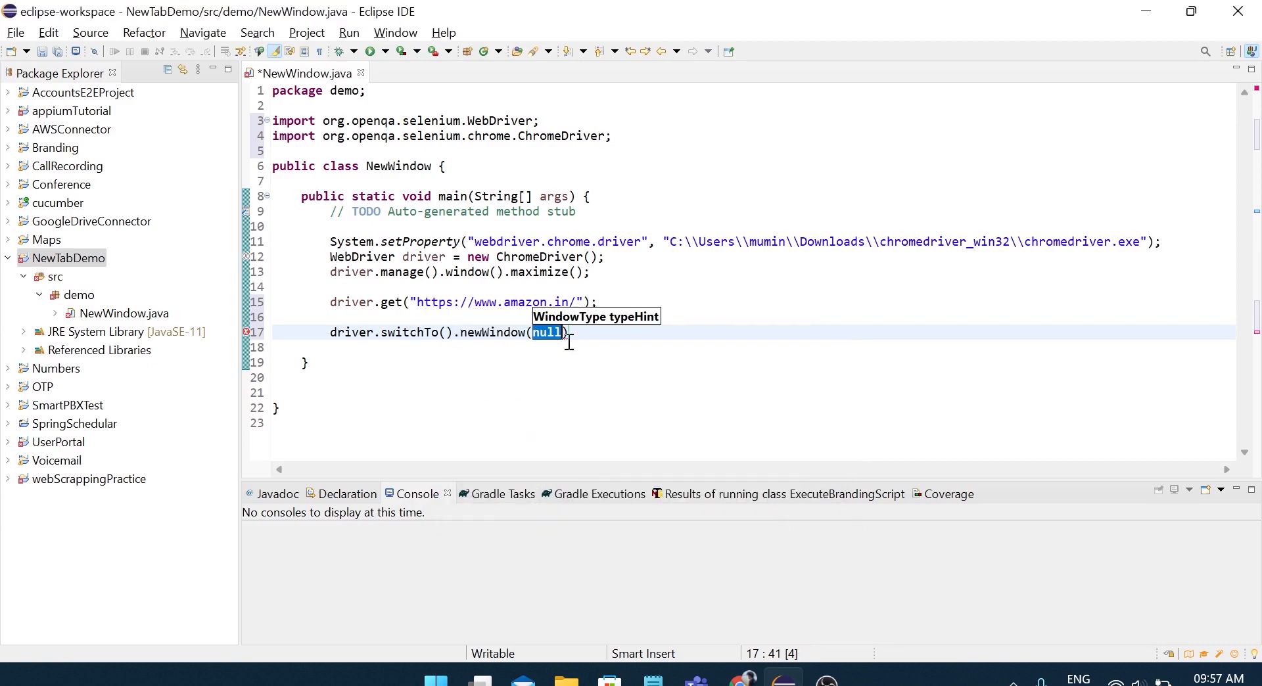
{"action": "mouse_move", "coordinate": [614, 322]}
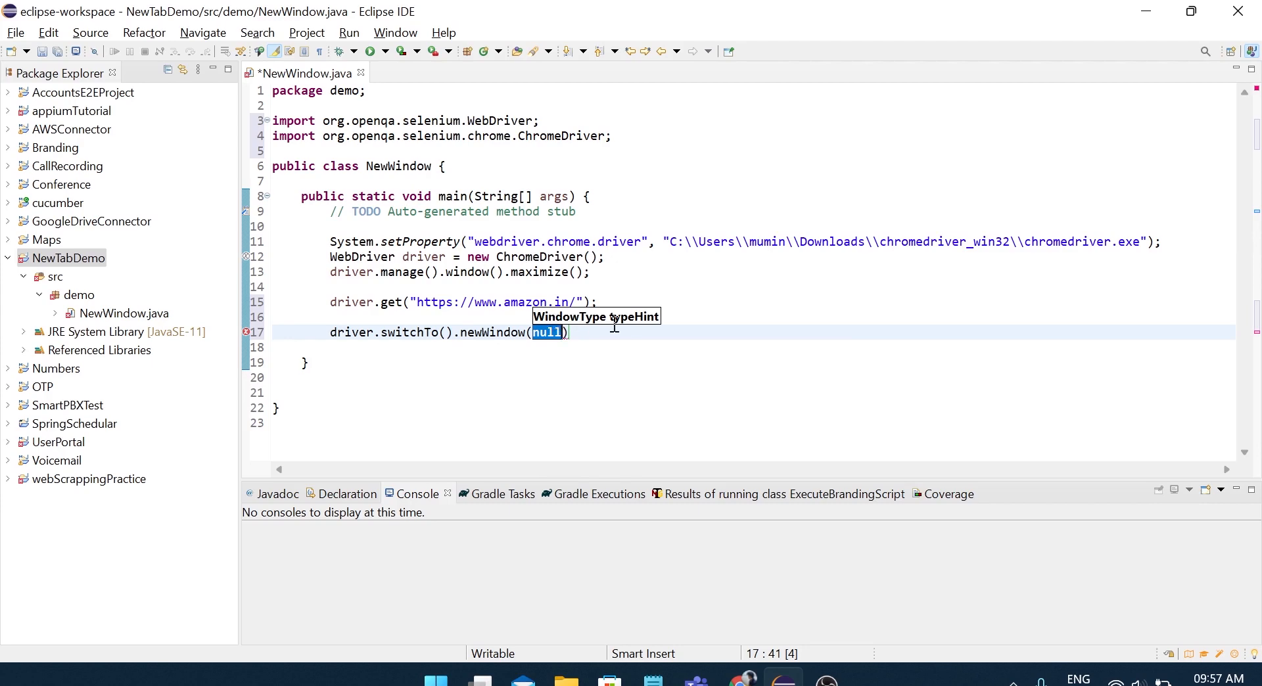
{"action": "mouse_move", "coordinate": [562, 323]}
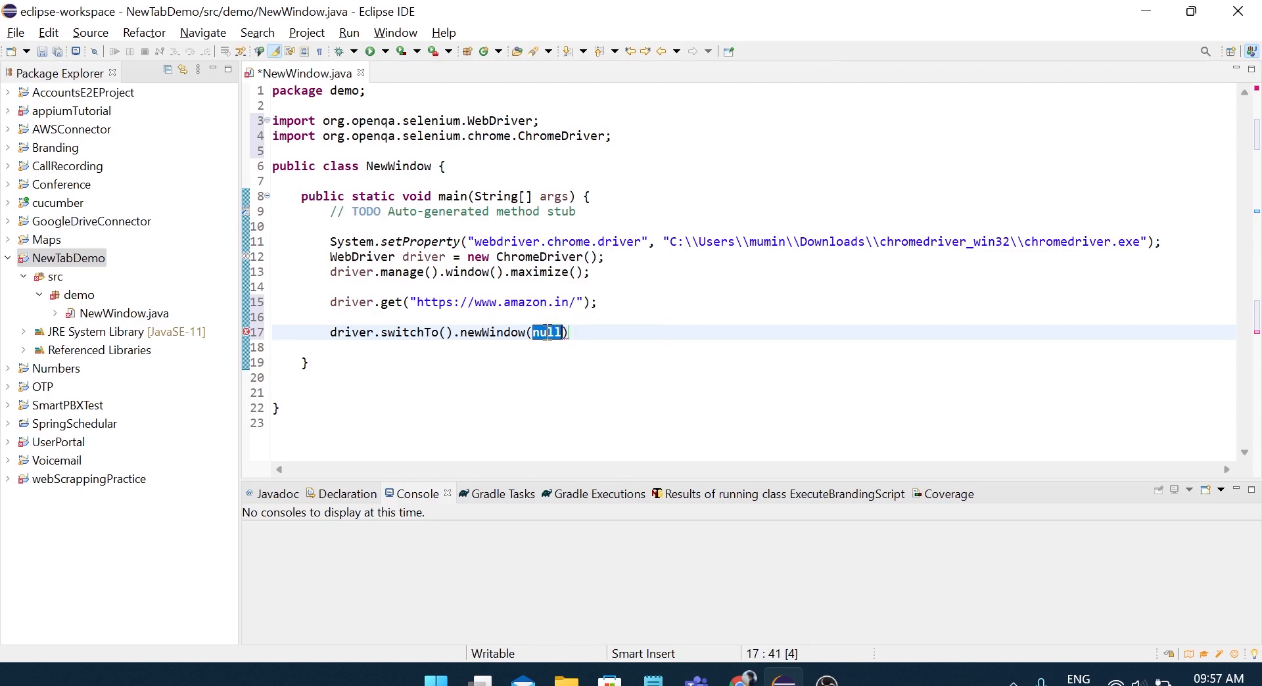
{"action": "type", "text": "WindowTyp"}
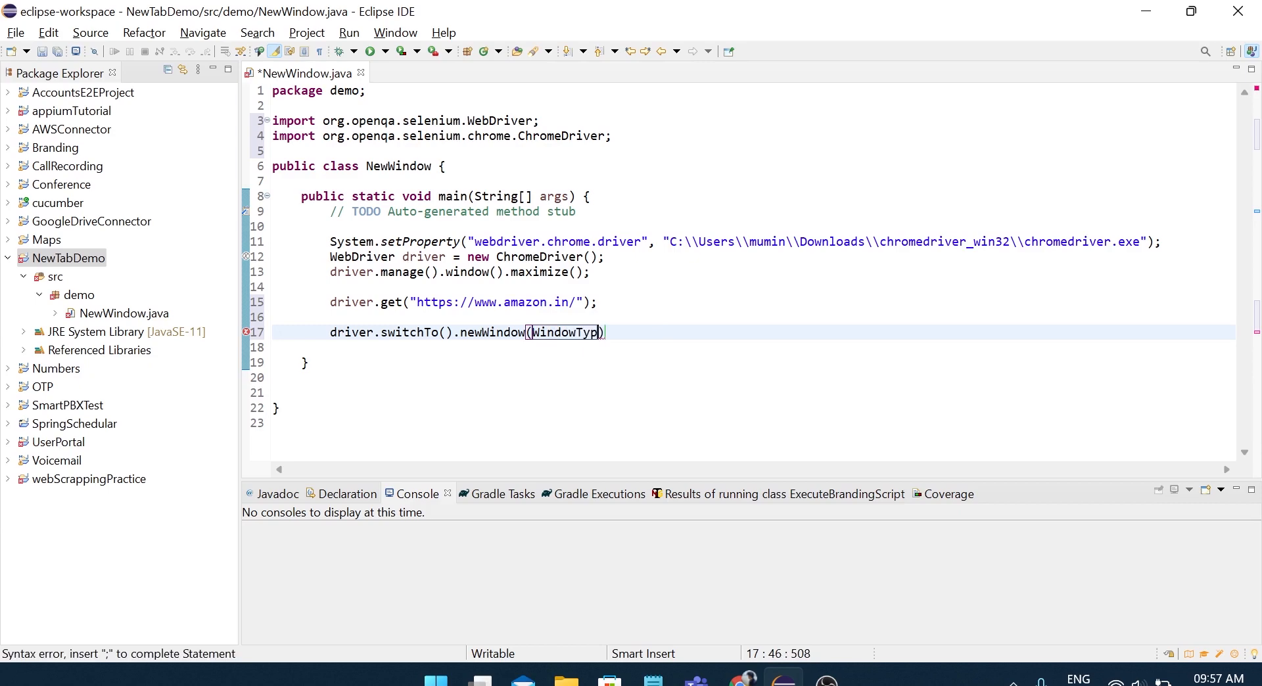
{"action": "type", "text": "e."}
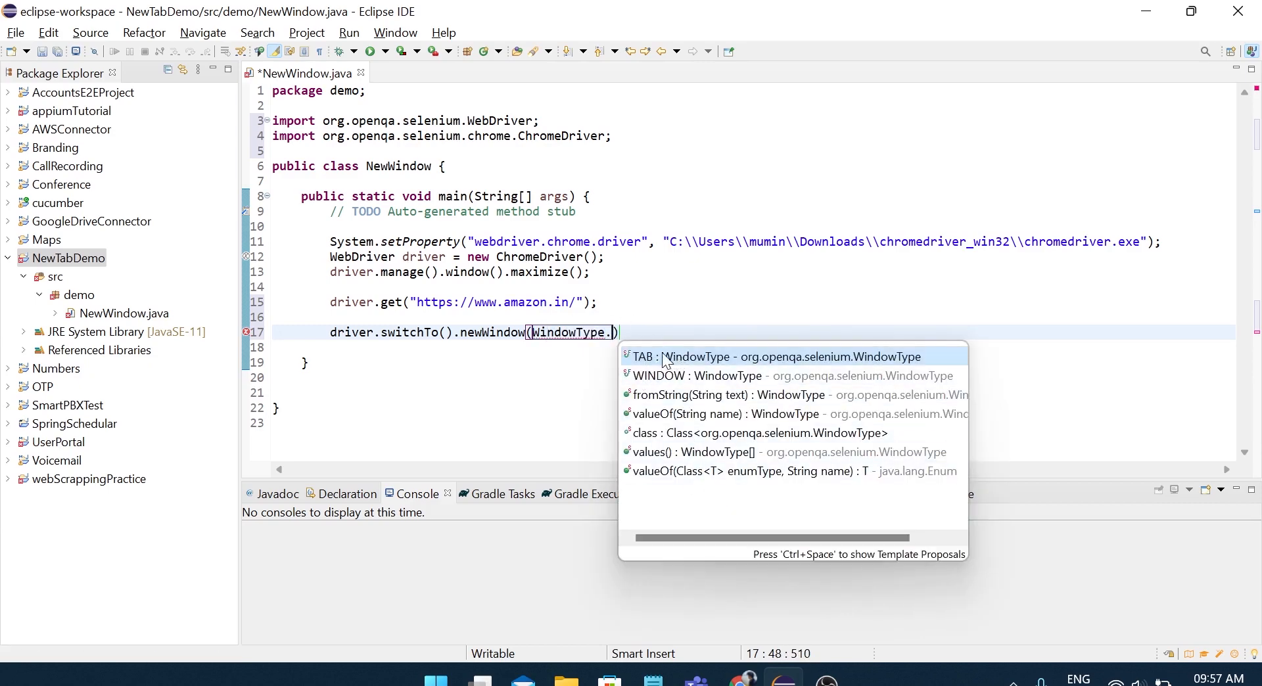
{"action": "mouse_move", "coordinate": [674, 371]}
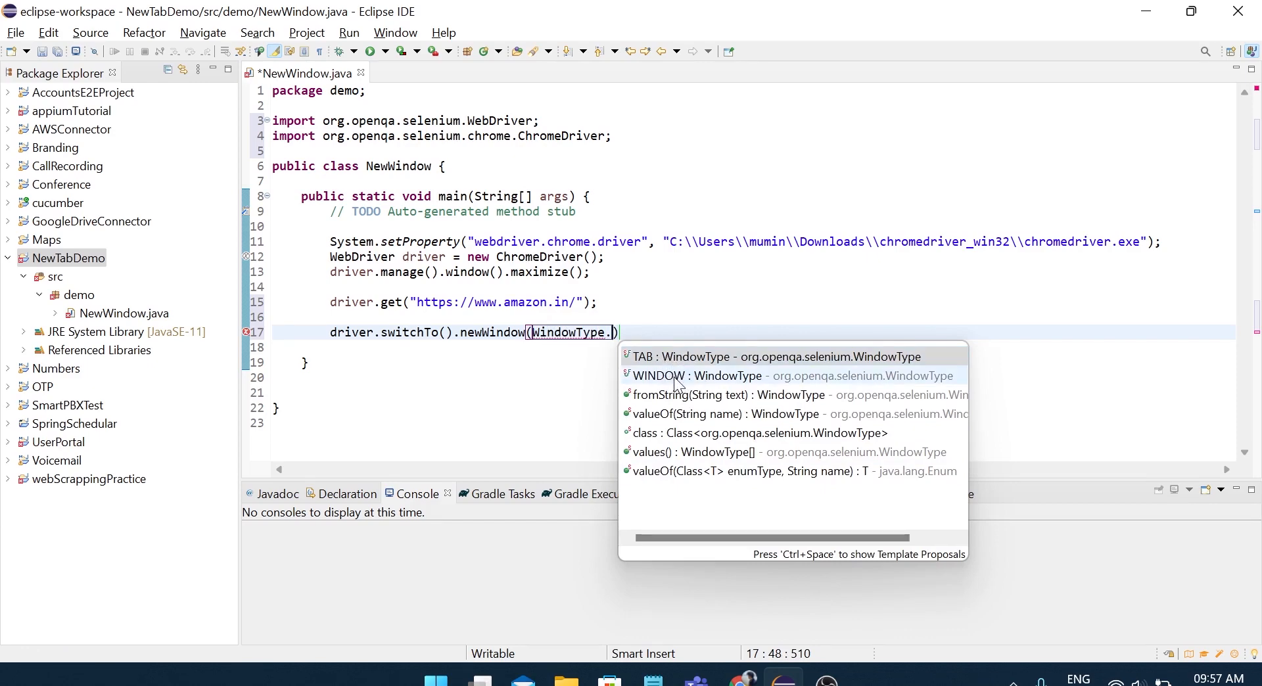
{"action": "mouse_move", "coordinate": [700, 382]}
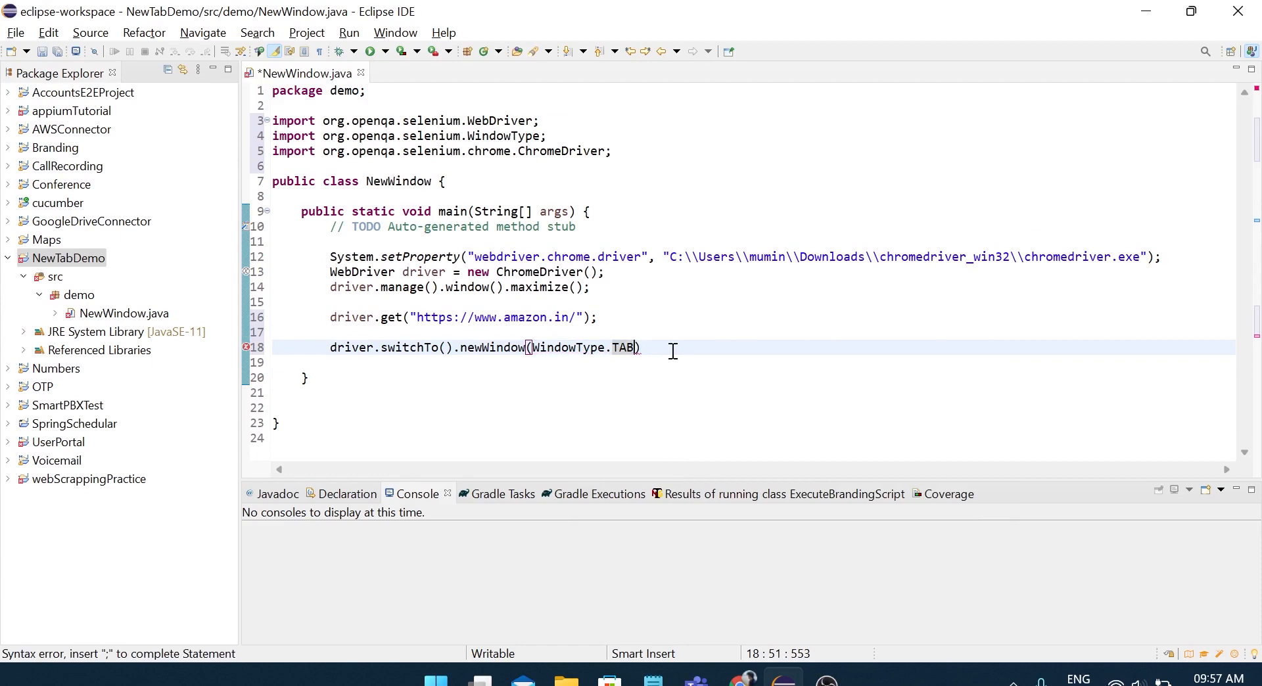
{"action": "type", "text": ";"}
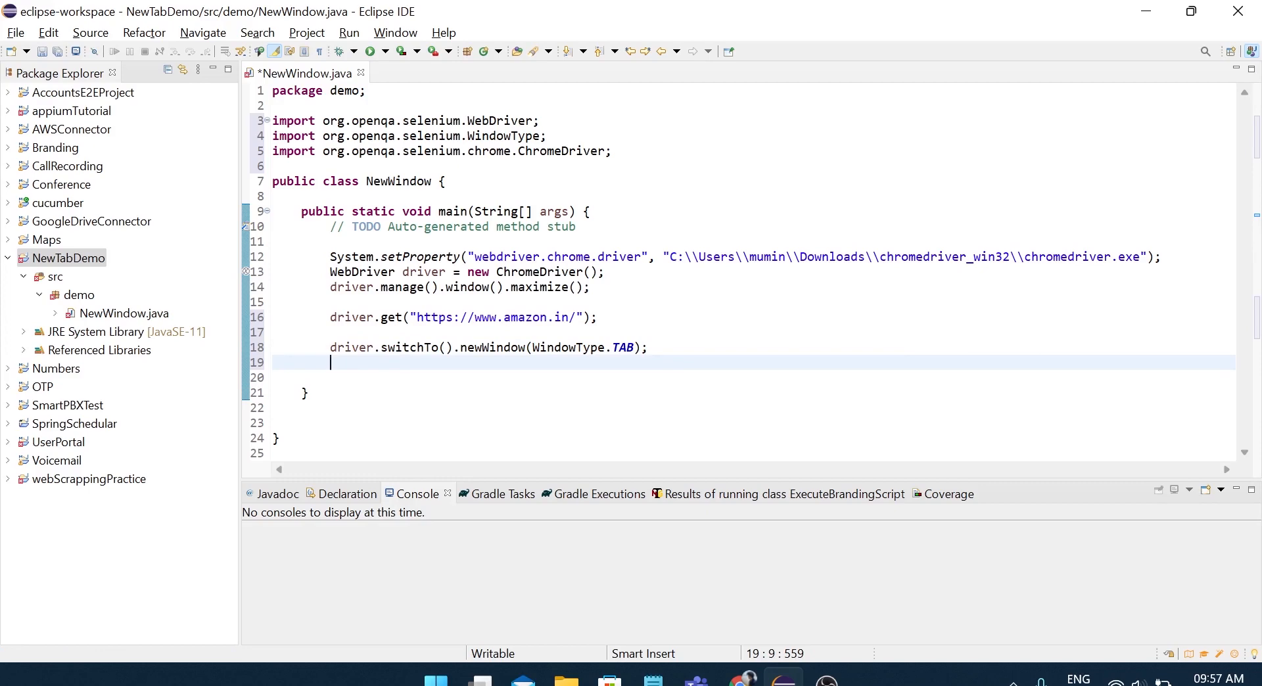
Find the Salesforce site via Google and prepare a second driver.get line whose Amazon URL is to be replaced
{"action": "type", "text": "dr"}
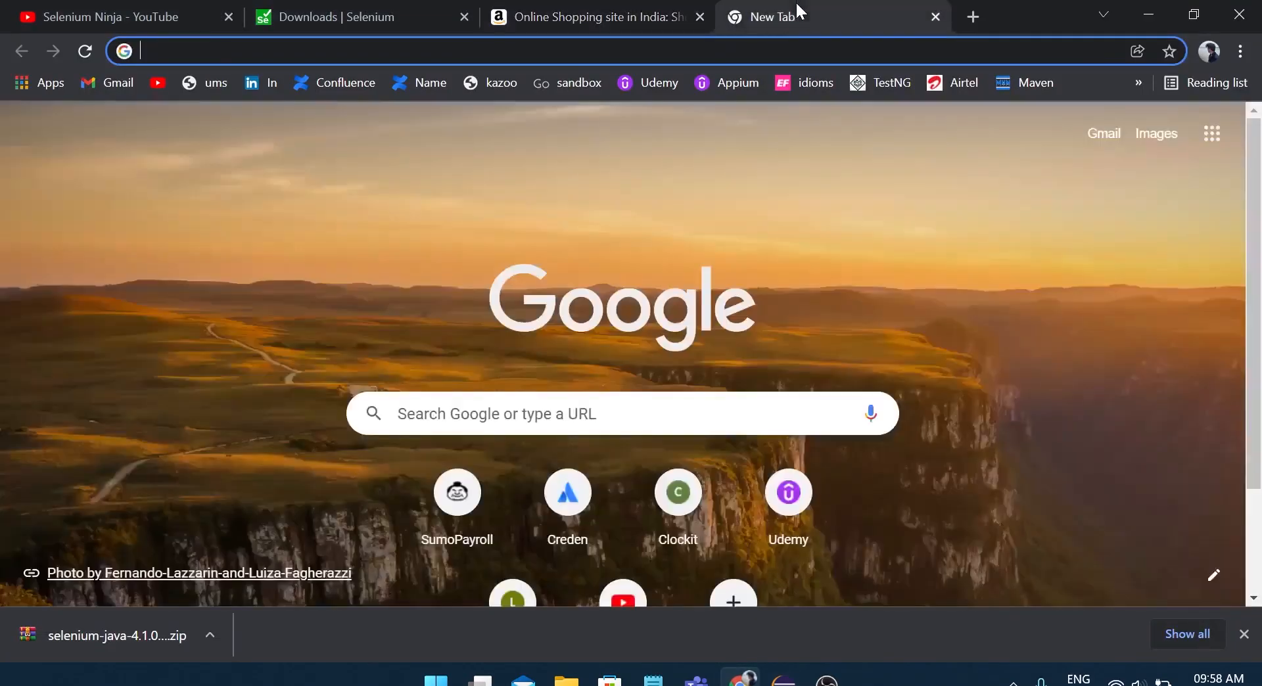
{"action": "type", "text": "salesforce"}
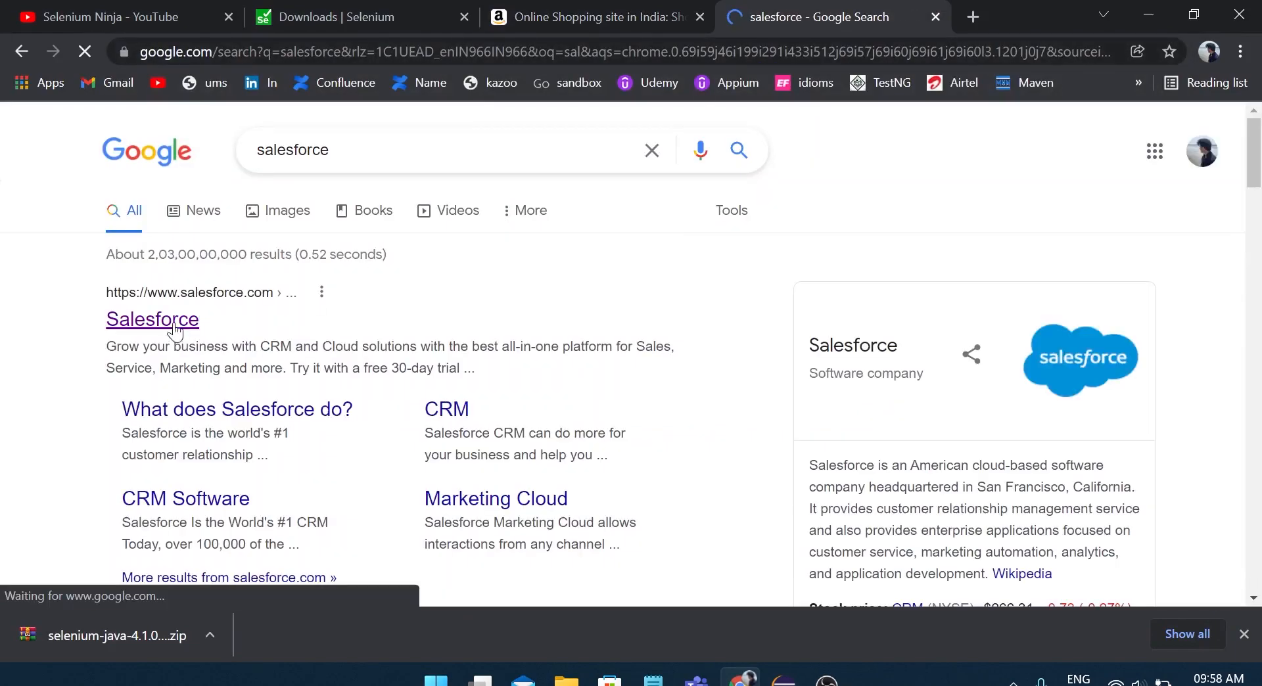
{"action": "left_click", "coordinate": [153, 320]}
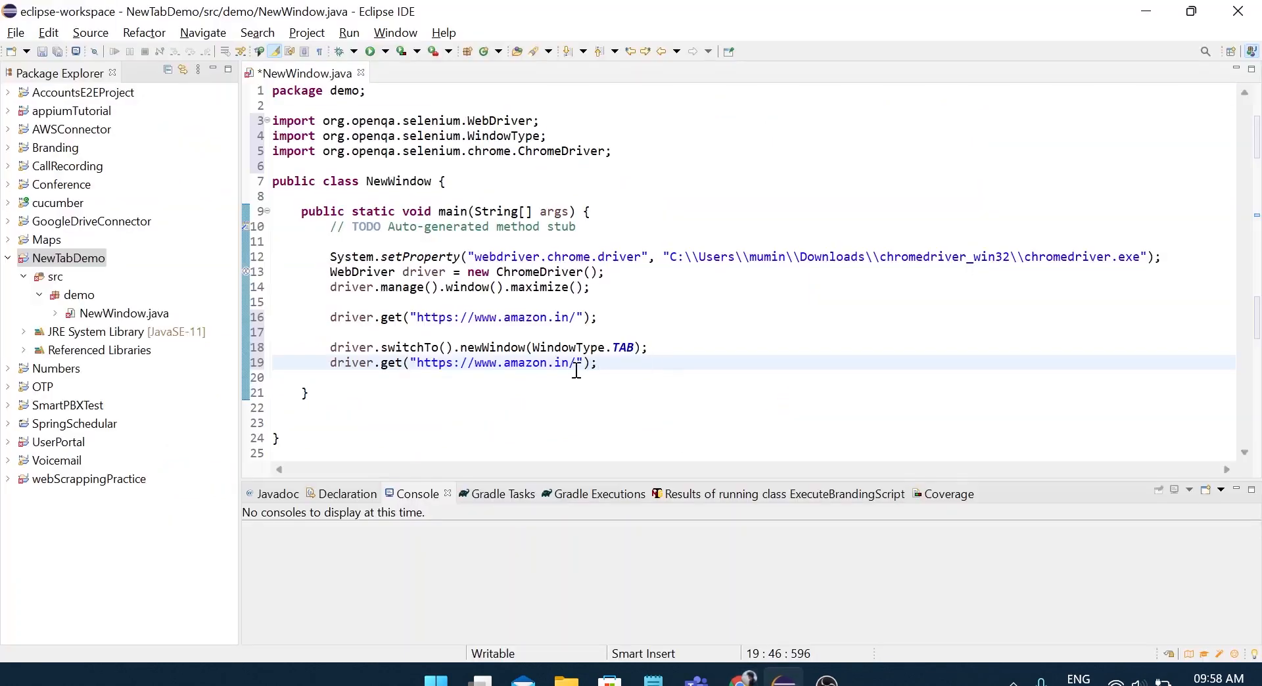
{"action": "double_click", "coordinate": [495, 363]}
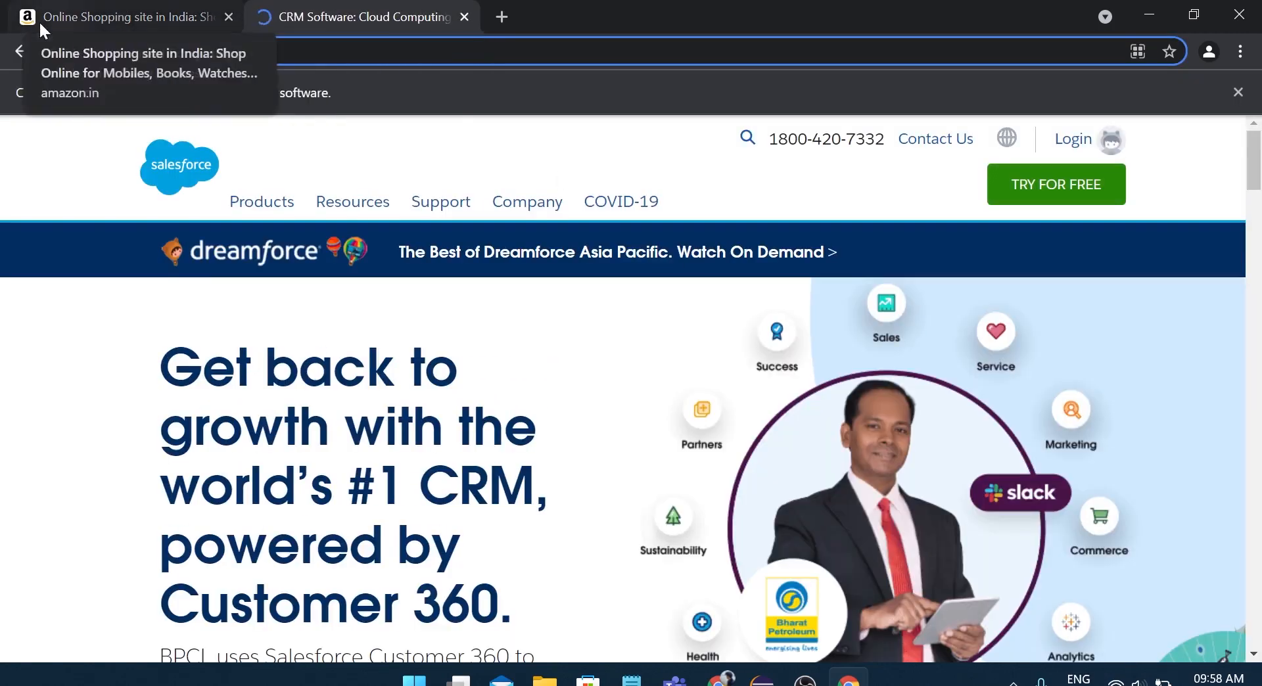
Check the Salesforce tab opened beside Amazon and select the new-tab switch line for copying
{"action": "left_click", "coordinate": [121, 15]}
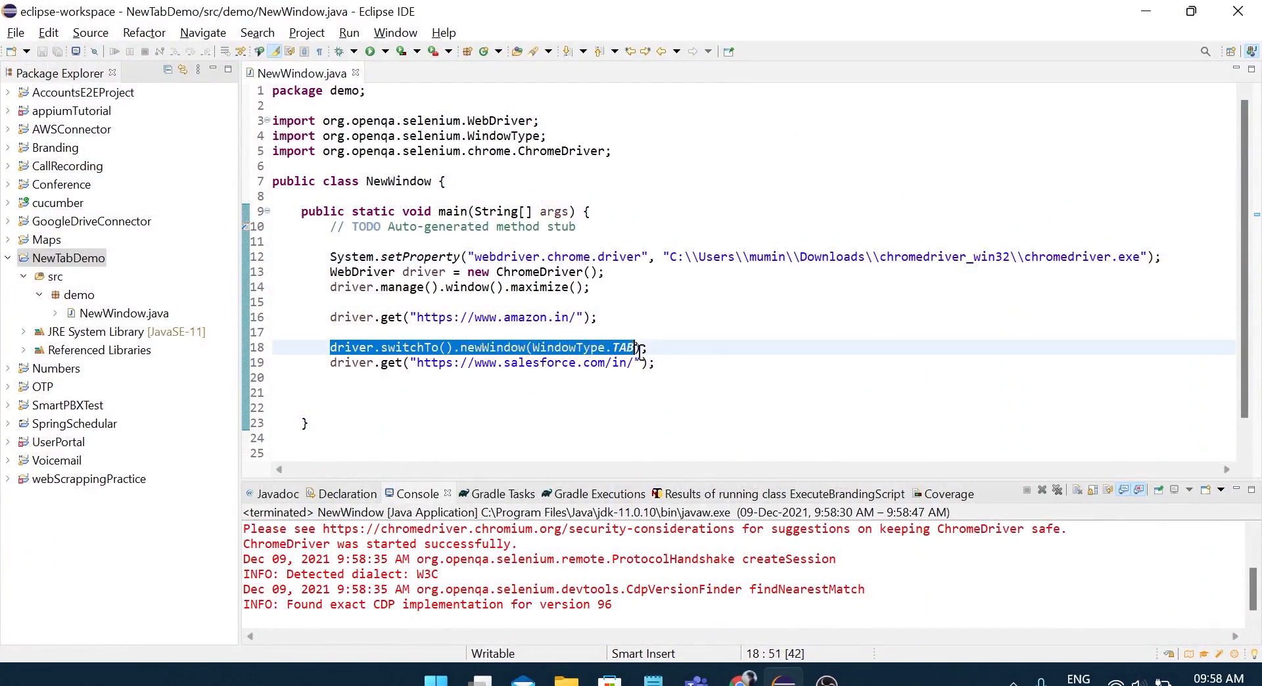
{"action": "left_click_drag", "start_coordinate": [636, 347], "coordinate": [656, 362]}
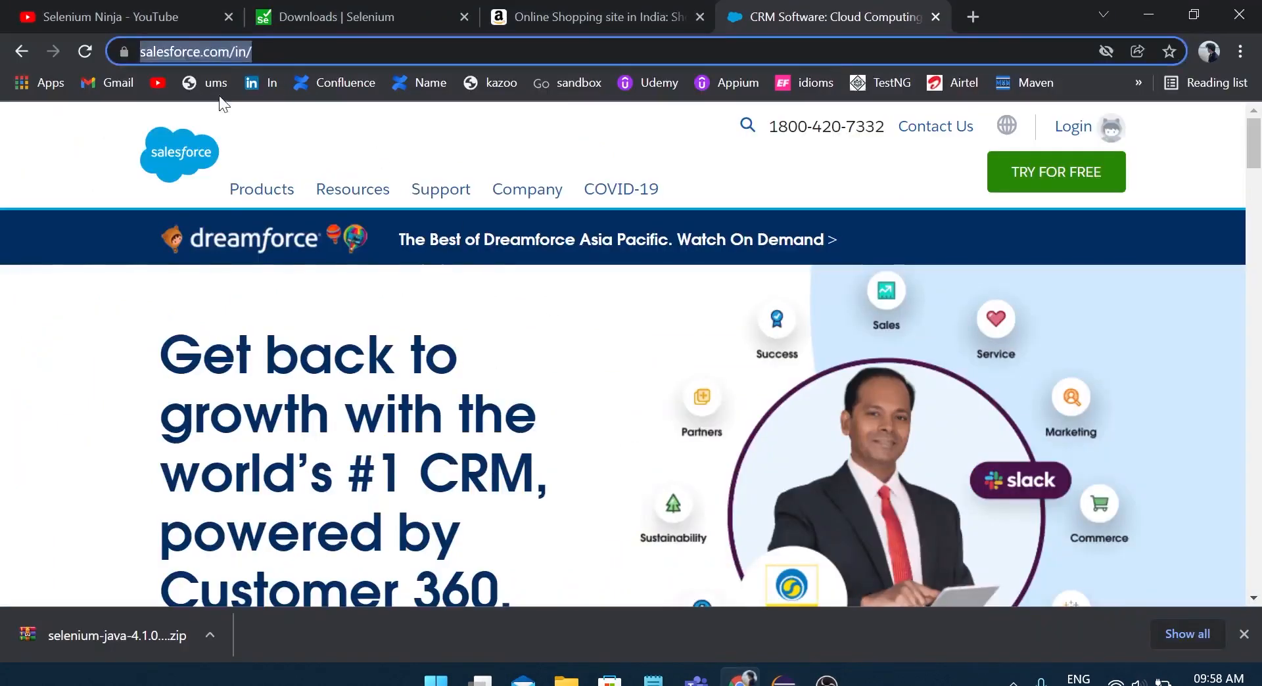
{"action": "left_click", "coordinate": [113, 16]}
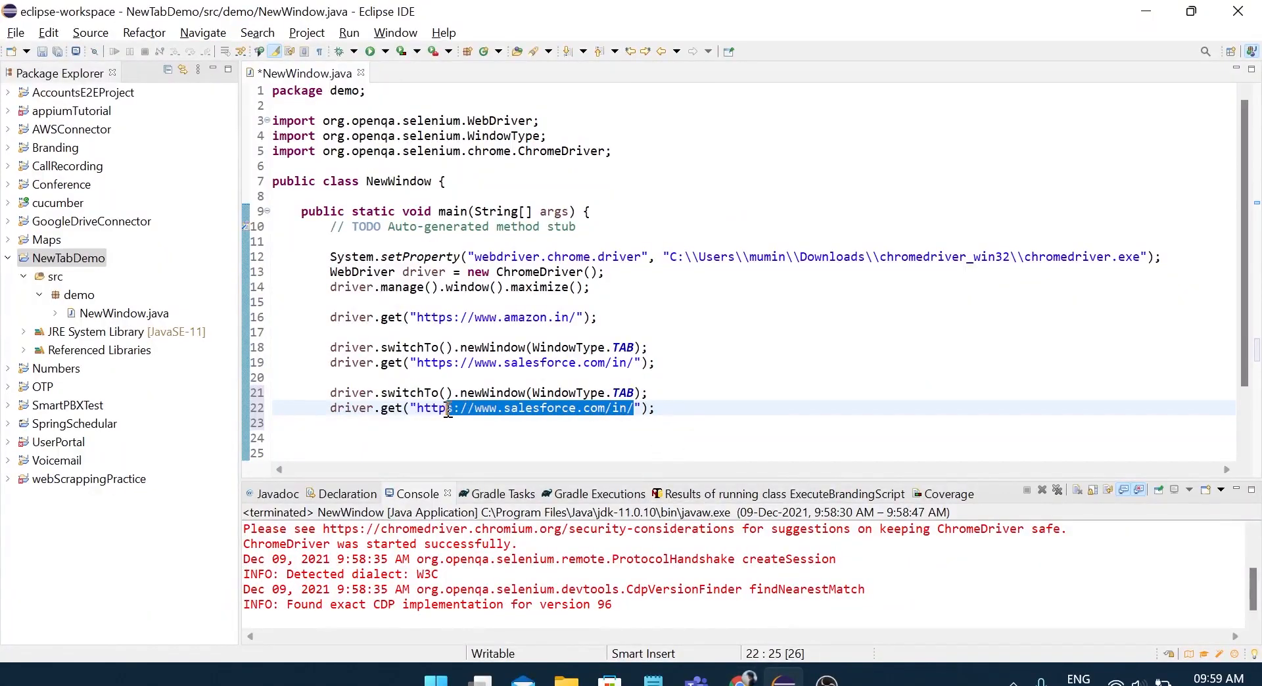
{"action": "type", "text": "https://www.youtube.com/channel/UCWYXFnhuFMfL8RX9E8VMqpw"}
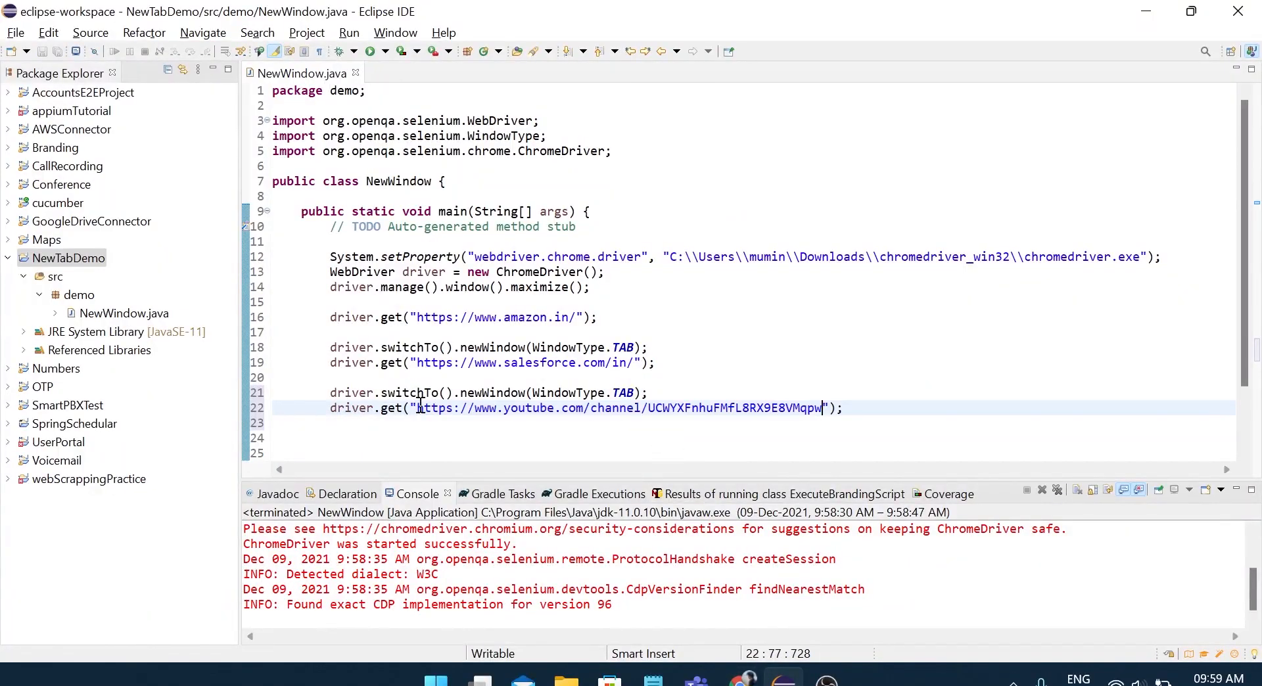
{"action": "right_click", "coordinate": [419, 406]}
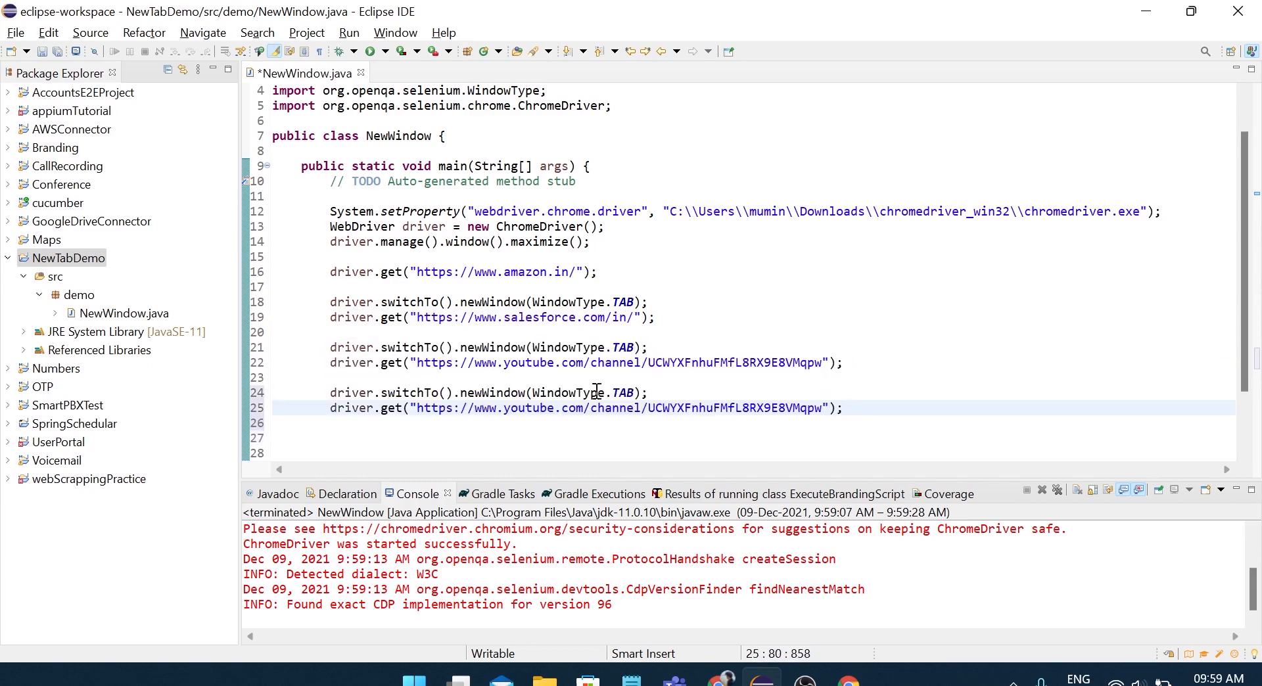
Change the last switch from WindowType.TAB to WINDOW and run NewWindow as a Java application
{"action": "double_click", "coordinate": [622, 393]}
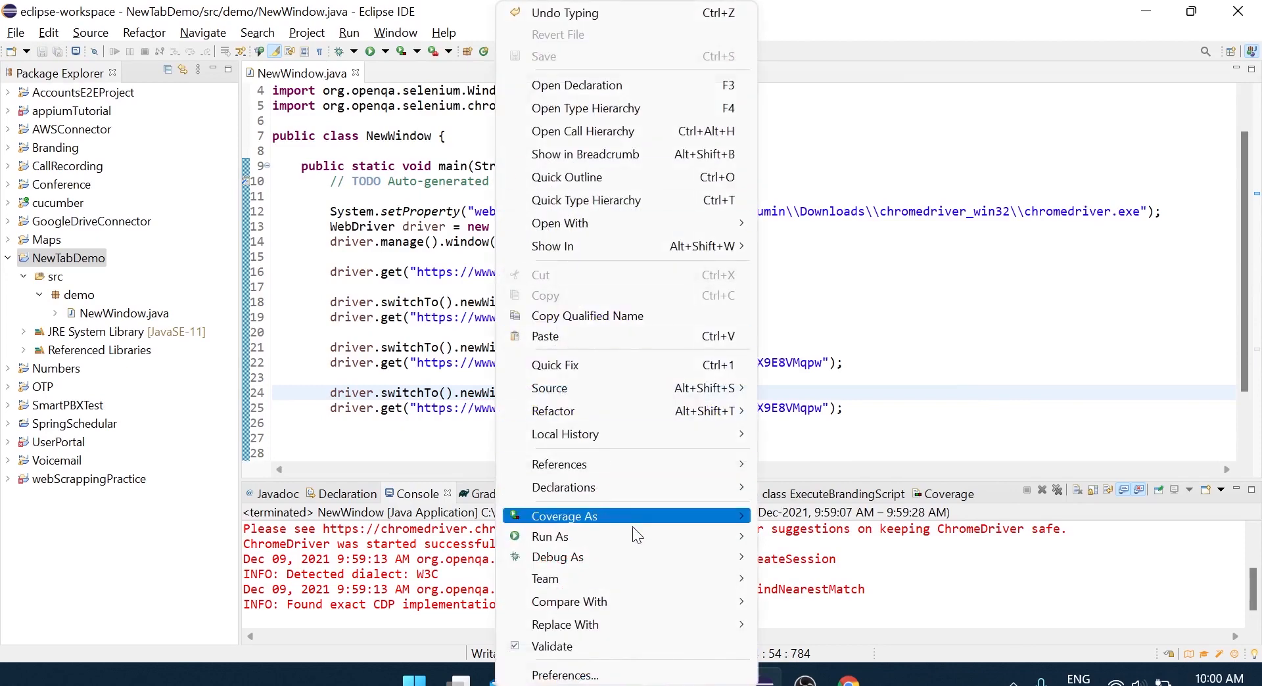
{"action": "left_click", "coordinate": [550, 536]}
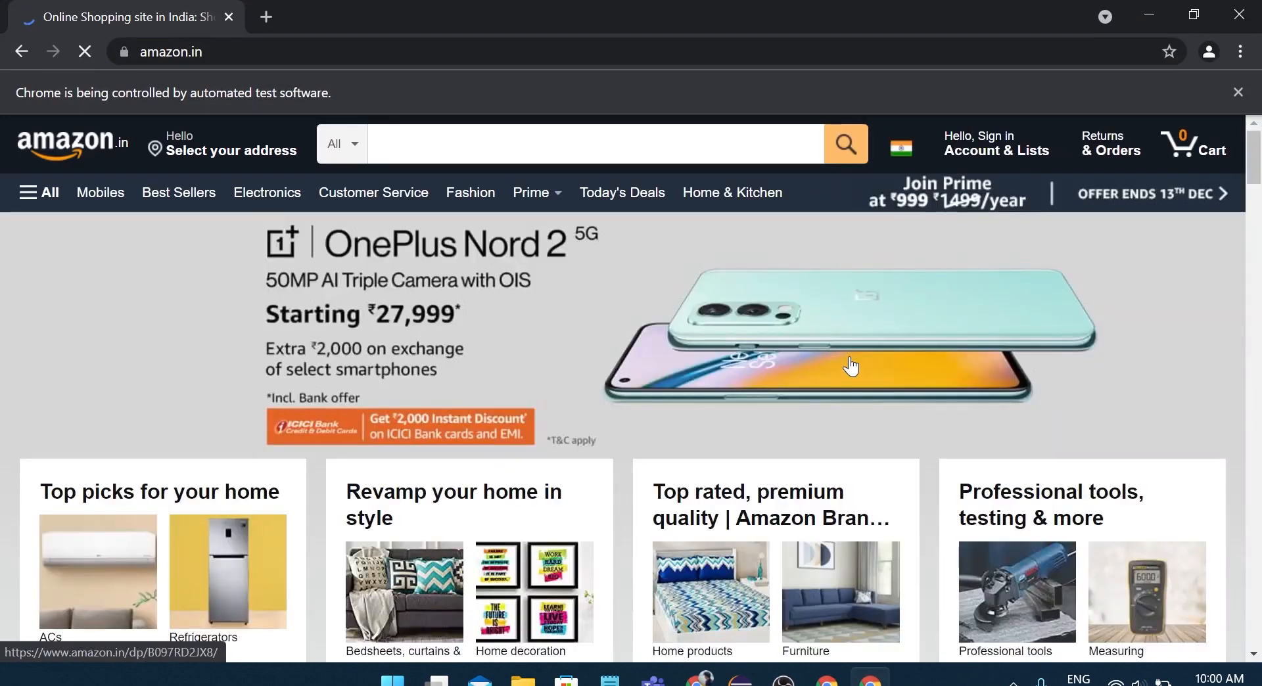
Switch between the Amazon, Salesforce and YouTube tabs to verify the automated Chrome run
{"action": "left_click", "coordinate": [995, 150]}
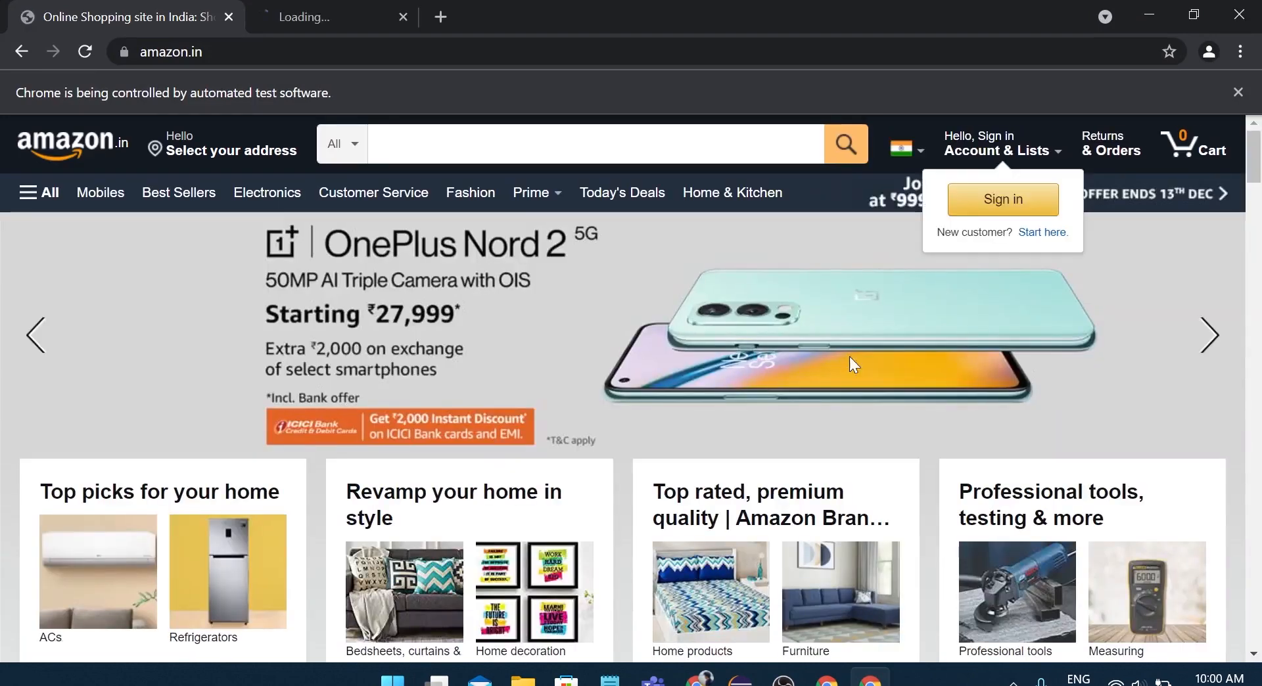
{"action": "left_click", "coordinate": [363, 15]}
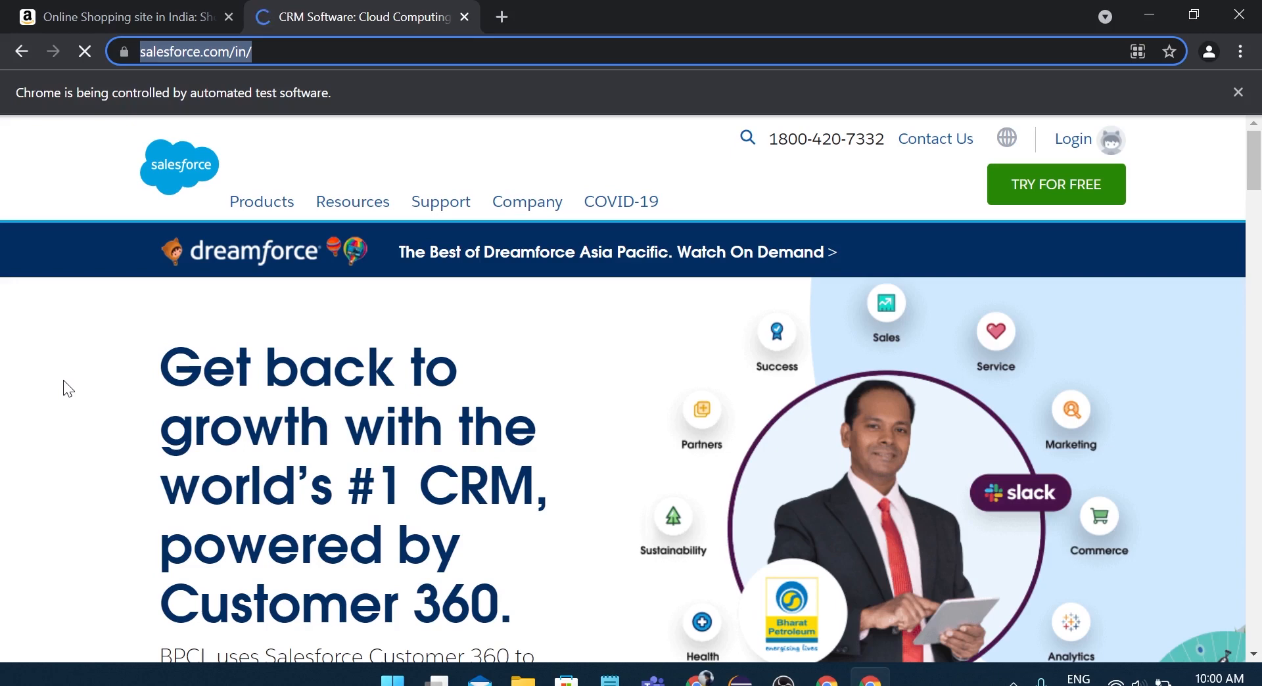
{"action": "left_click", "coordinate": [501, 16]}
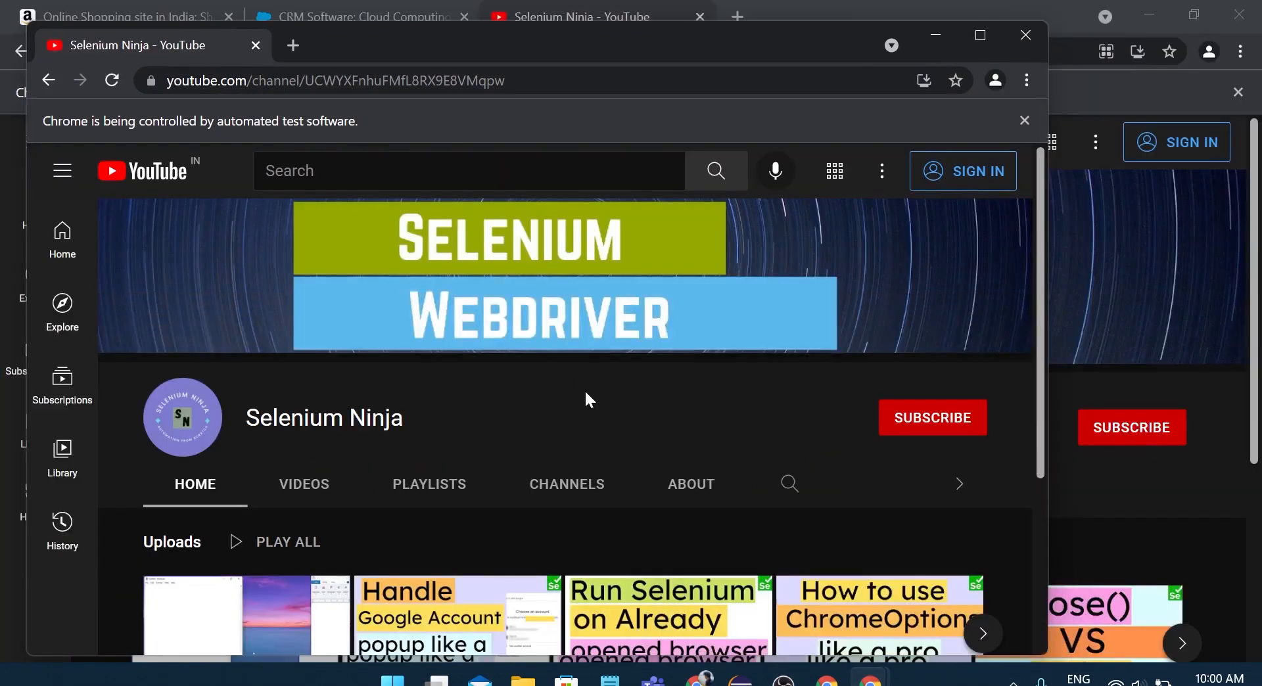
{"action": "mouse_move", "coordinate": [394, 426]}
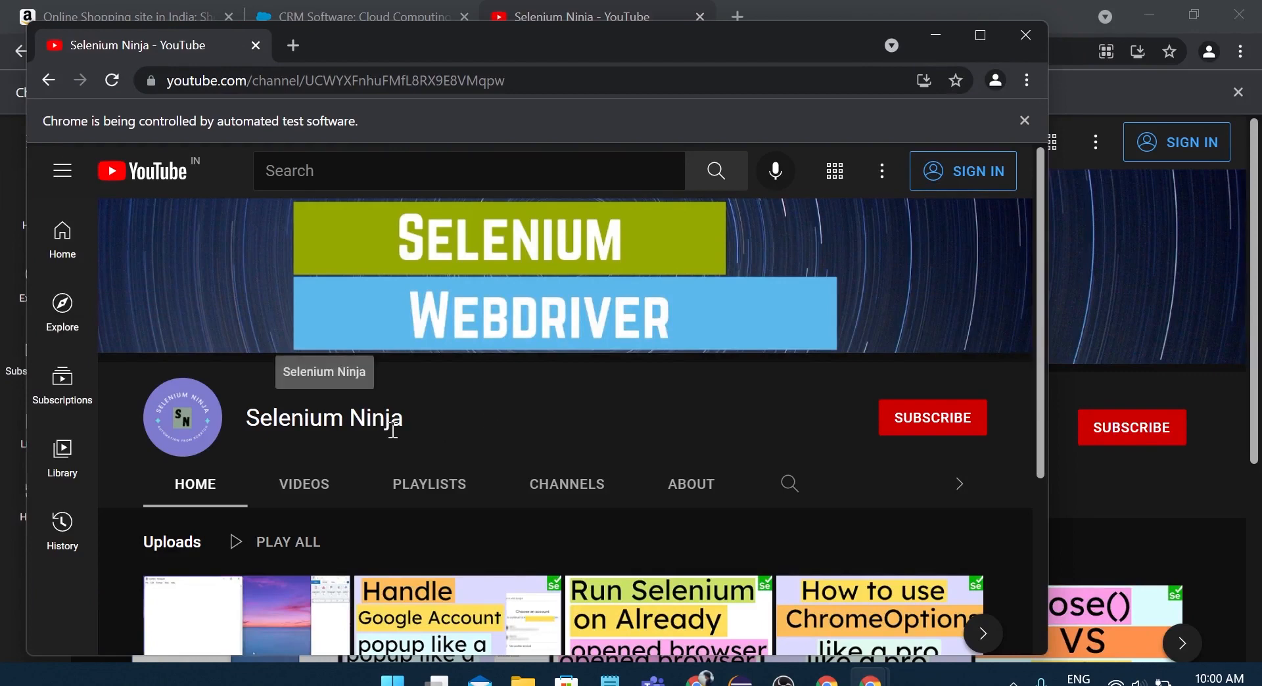
{"action": "mouse_move", "coordinate": [431, 428]}
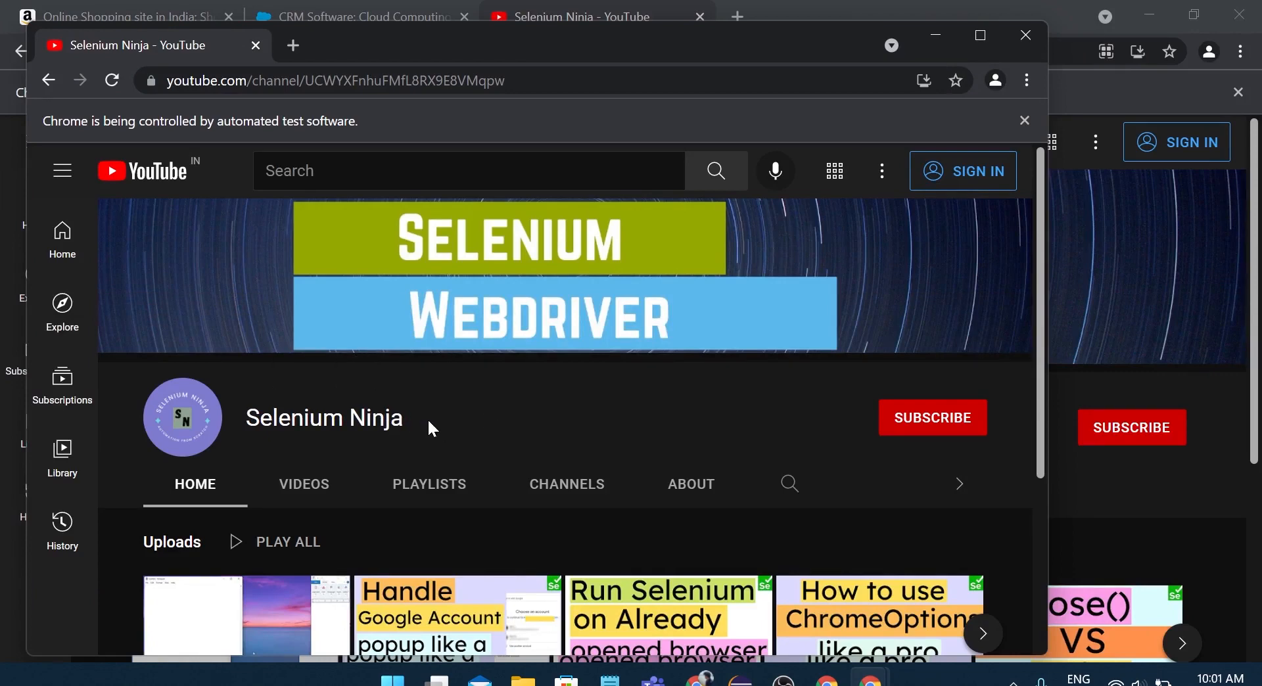
{"action": "mouse_move", "coordinate": [436, 424]}
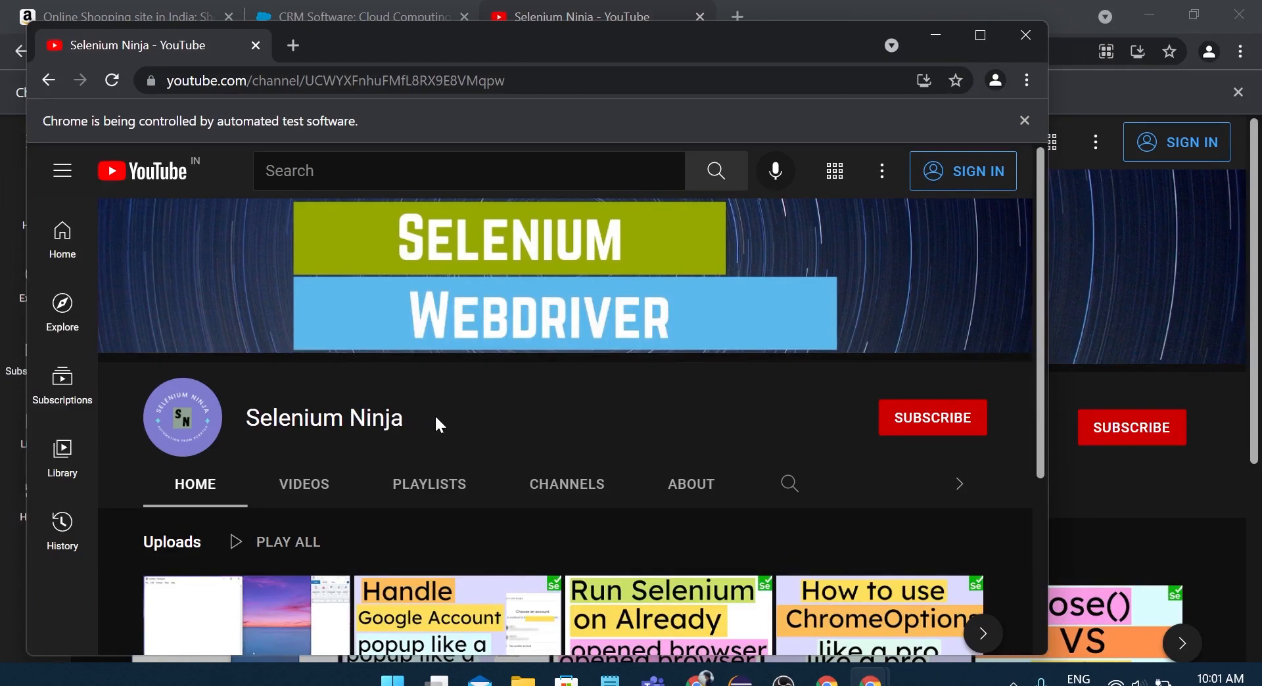
{"action": "mouse_move", "coordinate": [971, 440]}
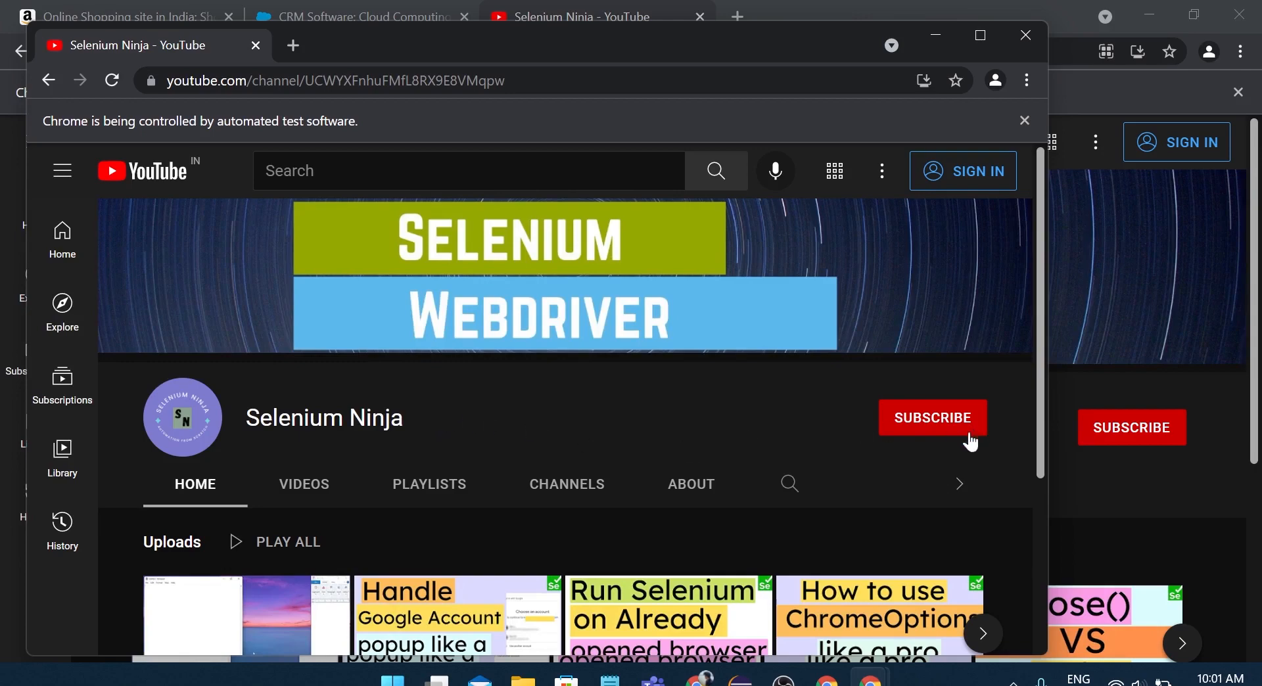